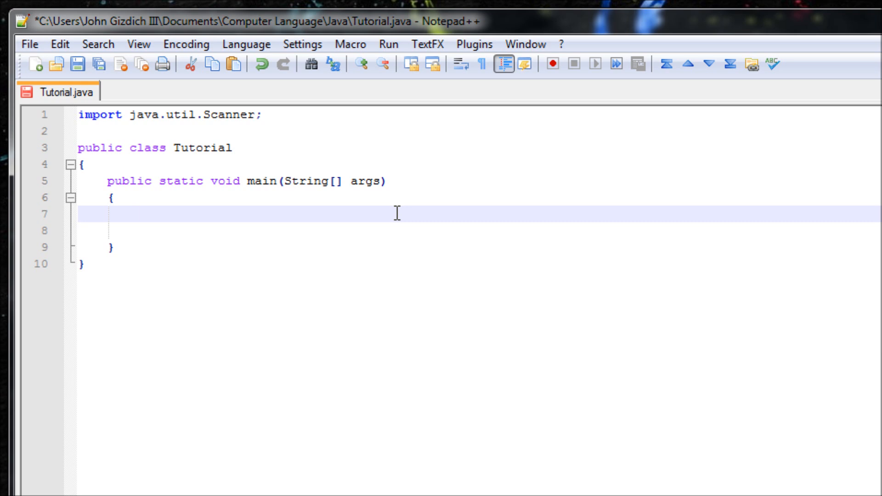
# Declare byte age = 18; in main with a blank line below it
pyautogui.write('byt')
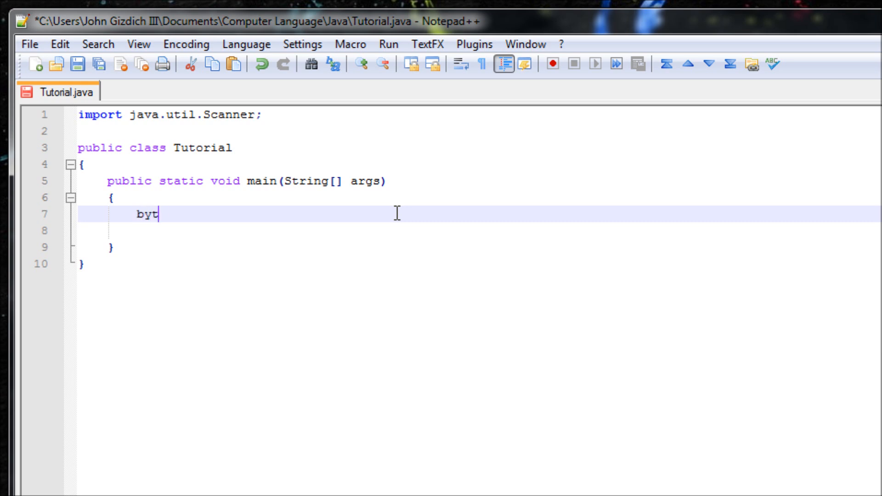
pyautogui.write('e age')
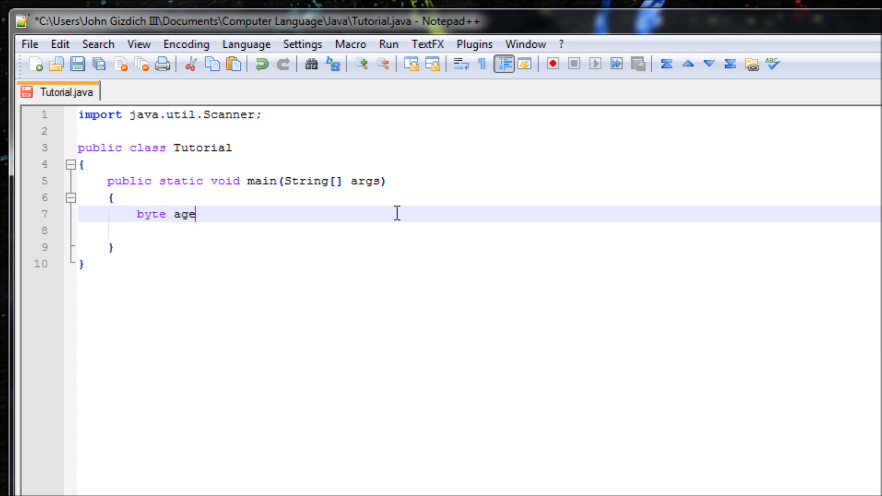
pyautogui.write('=')
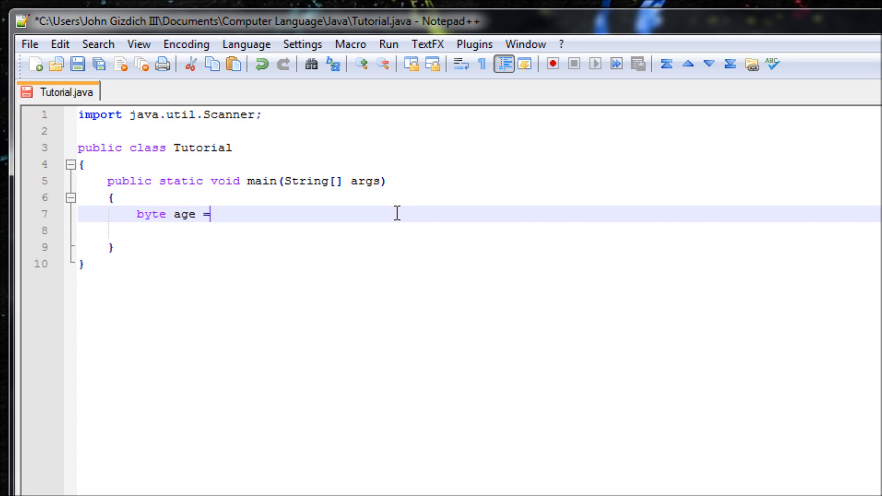
pyautogui.write('18;')
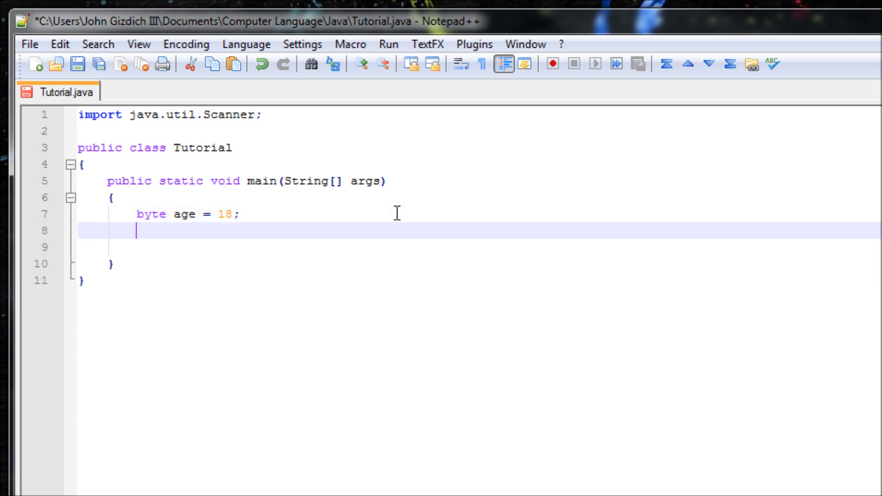
pyautogui.press('Enter')
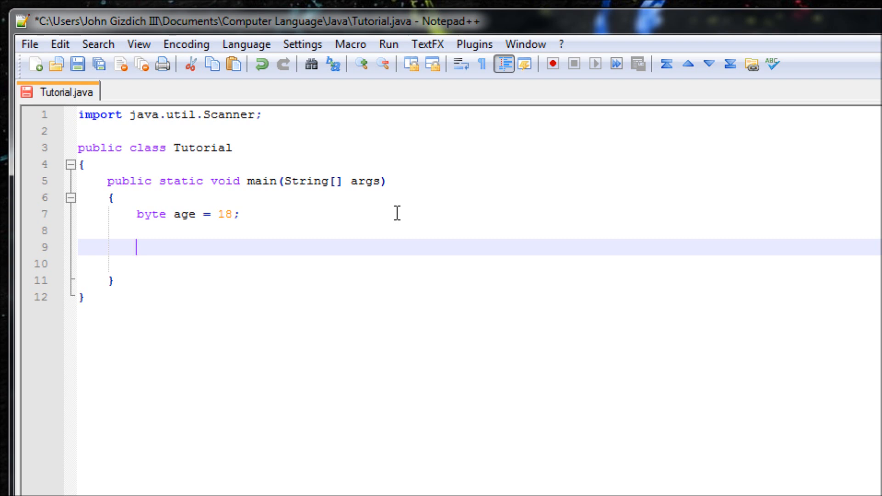
# Type the switch (age) header below the age declaration
pyautogui.write('sw')
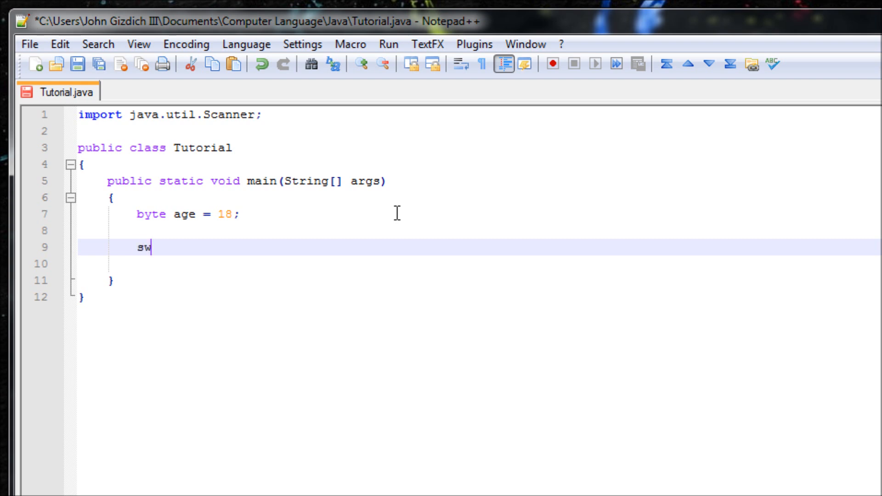
pyautogui.write('itch (')
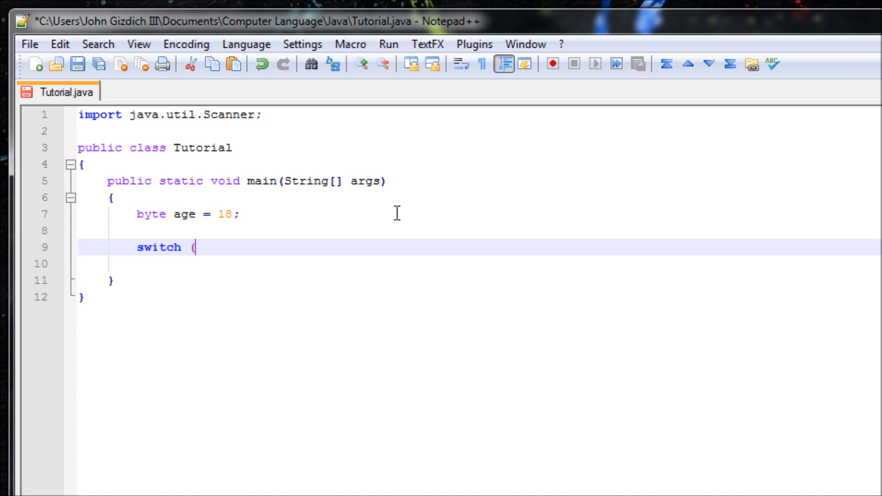
pyautogui.write('age')
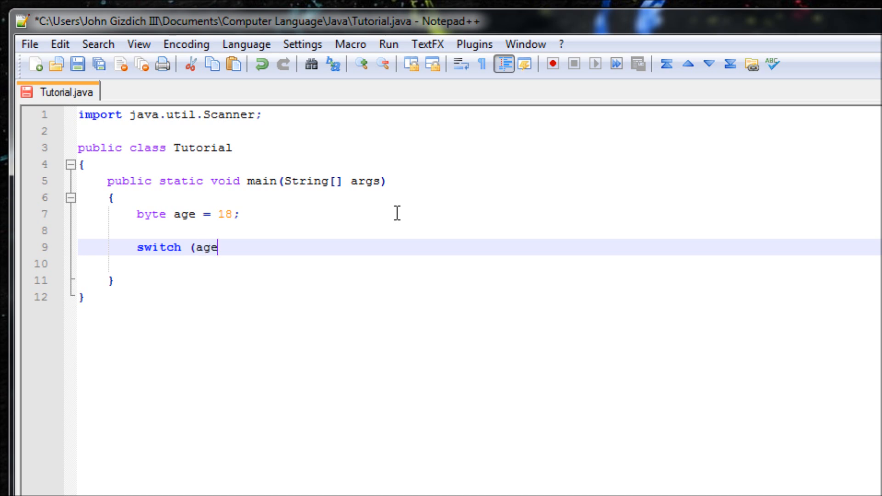
pyautogui.write(')')
pyautogui.click(480, 264)
pyautogui.write('{')
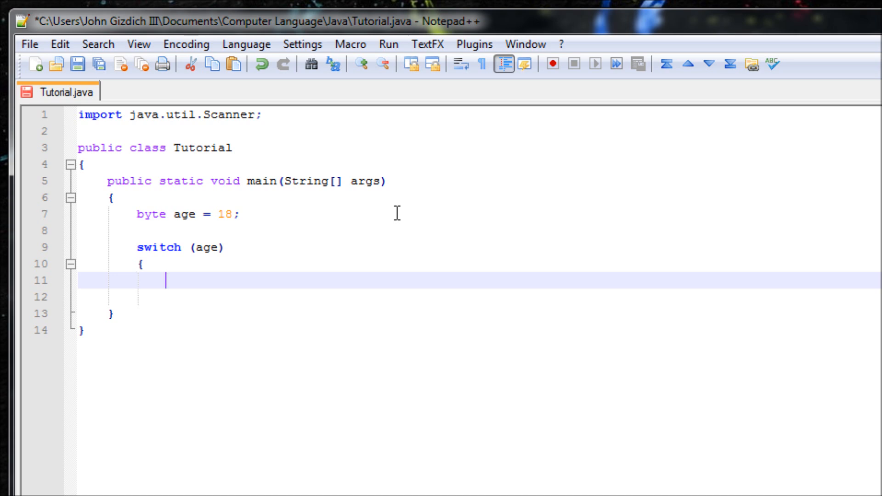
# Write case 18 printing 'You are 18.' and start a new line
pyautogui.write('case')
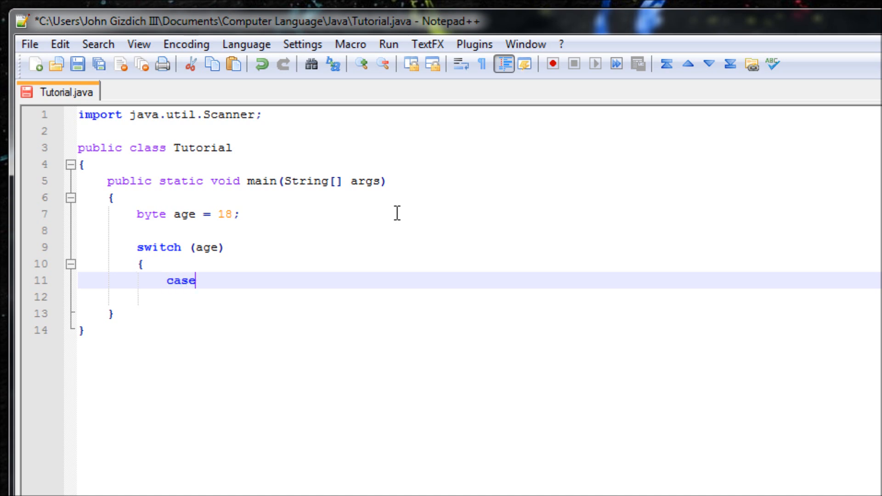
pyautogui.write('" "')
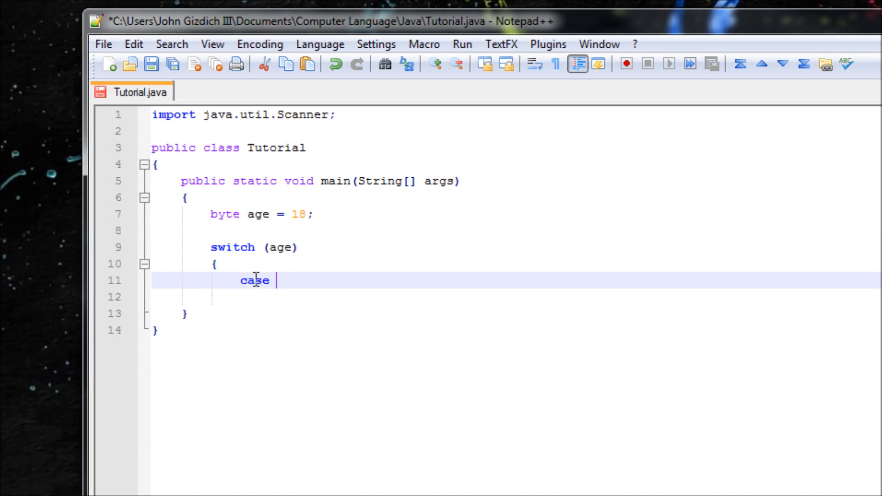
pyautogui.moveTo(285, 245)
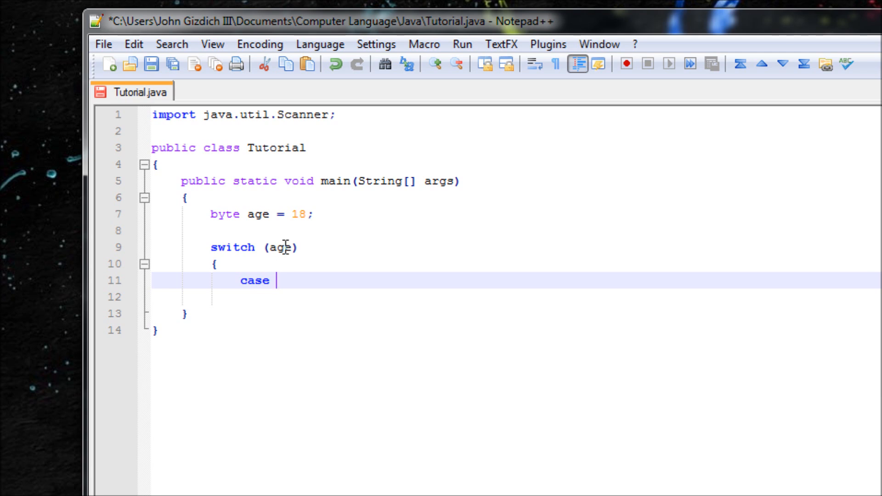
pyautogui.moveTo(309, 265)
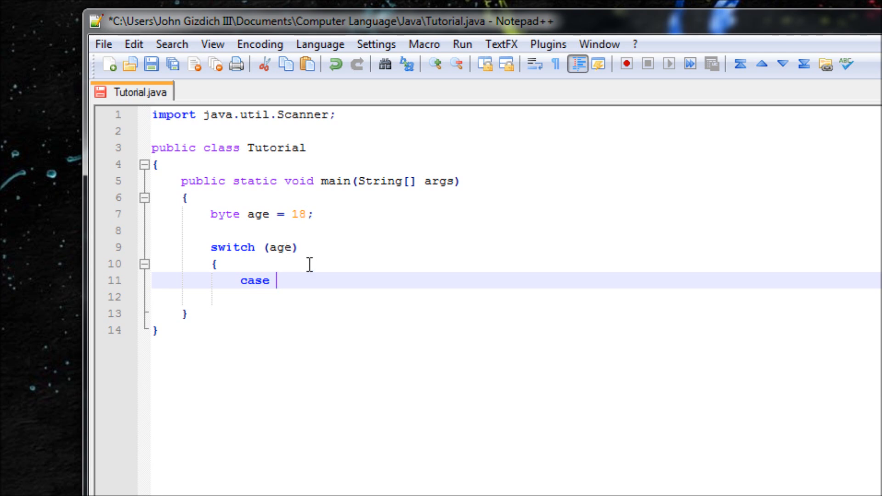
pyautogui.write('18:')
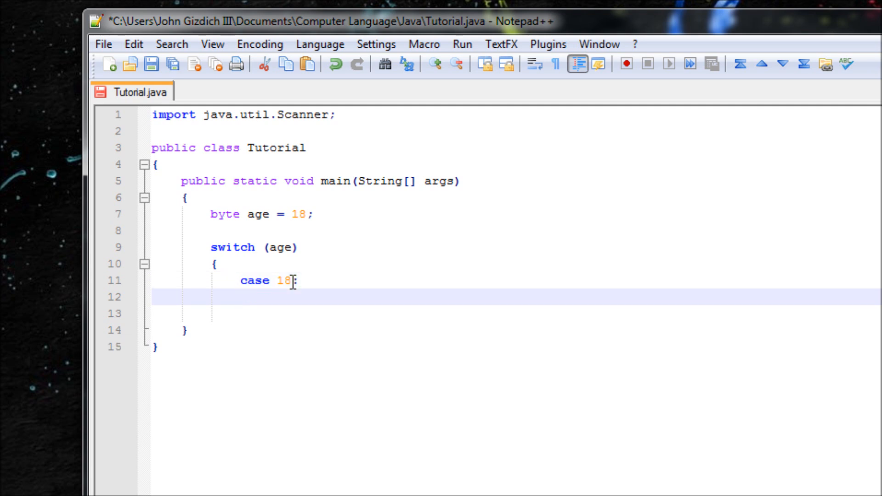
pyautogui.write('Syste')
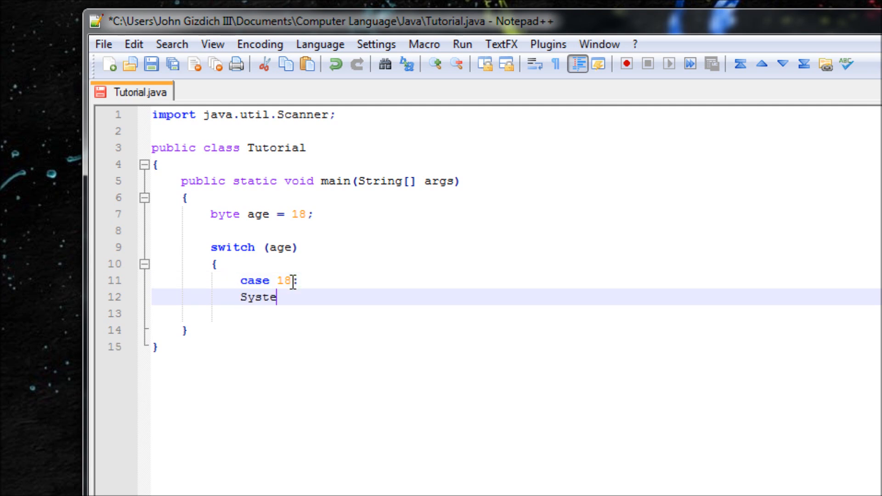
pyautogui.write('m.')
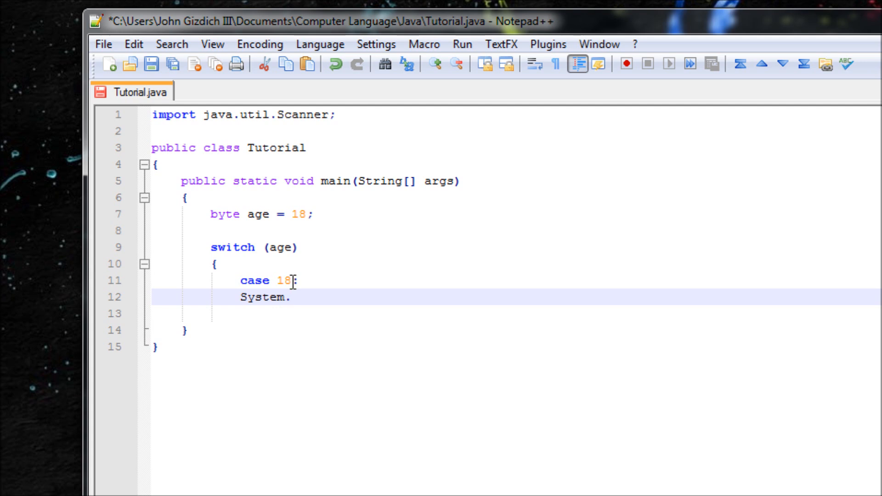
pyautogui.write('out.print')
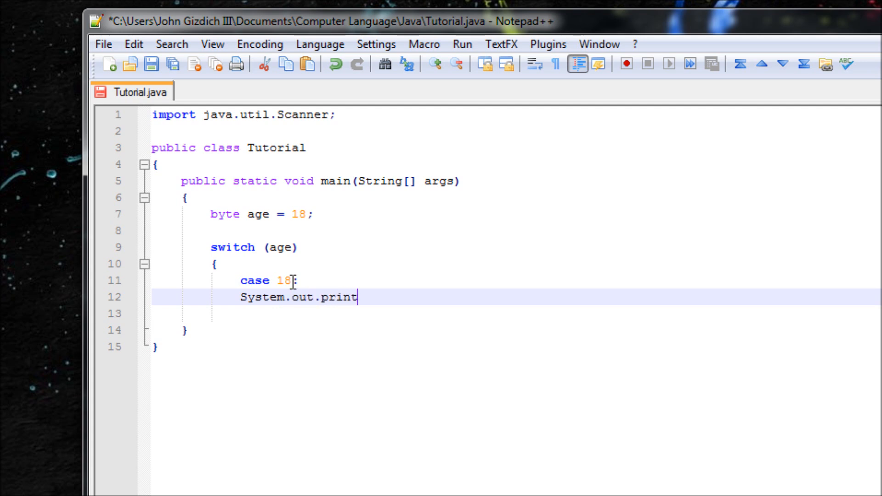
pyautogui.write('ln("Yo')
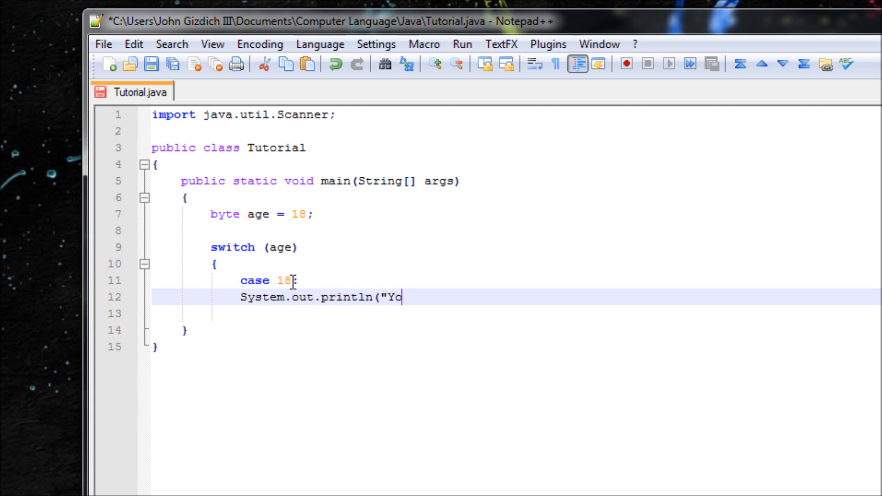
pyautogui.write('u are 18.')
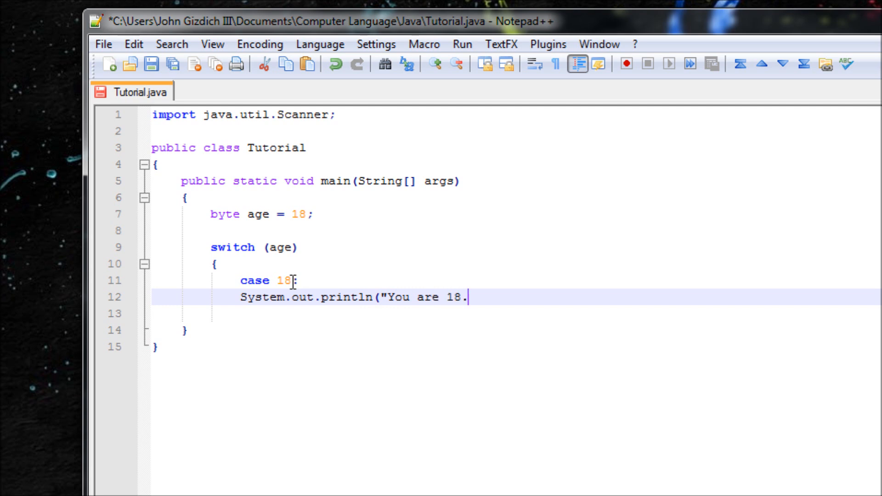
pyautogui.write('");')
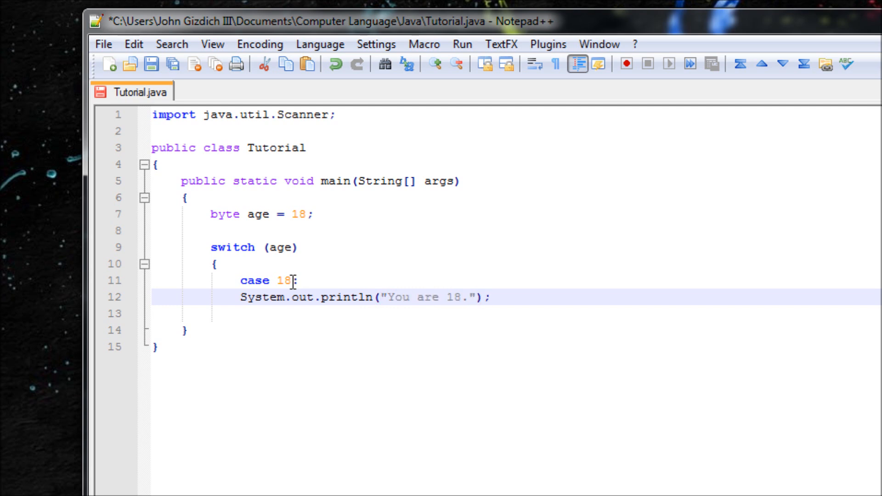
pyautogui.press('Enter')
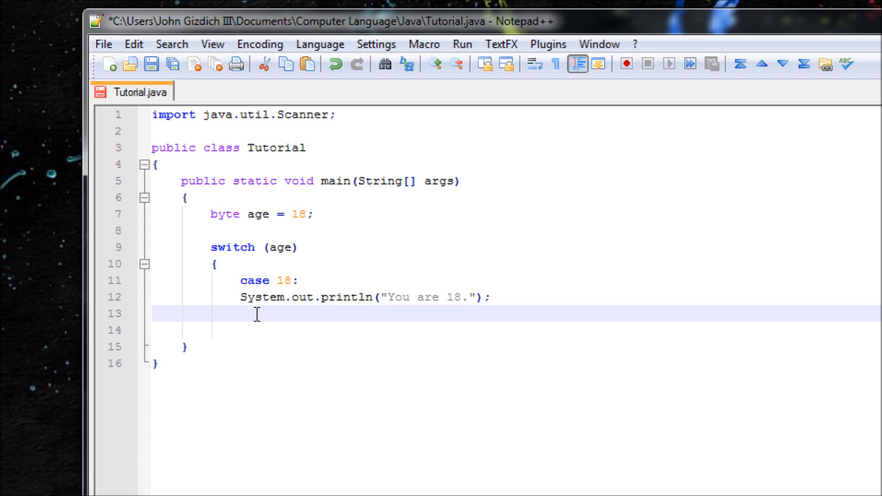
# Type the case 10: label under the case 18 print line
pyautogui.write('cas')
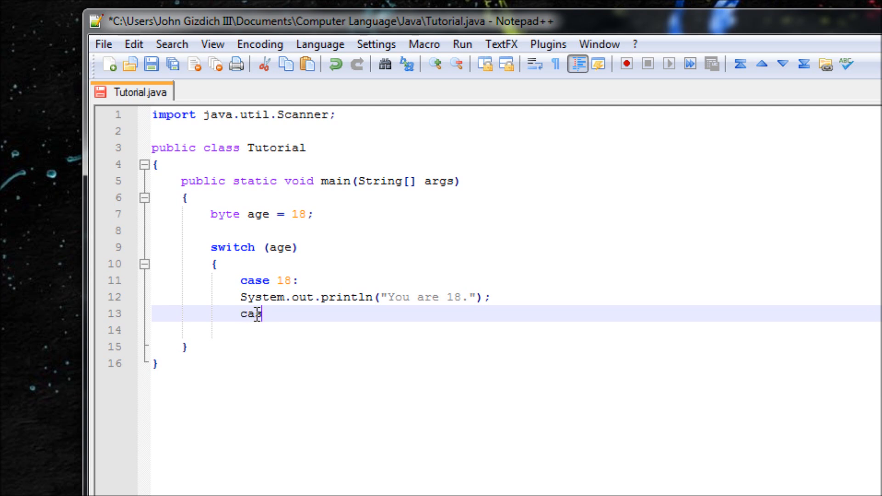
pyautogui.write('e')
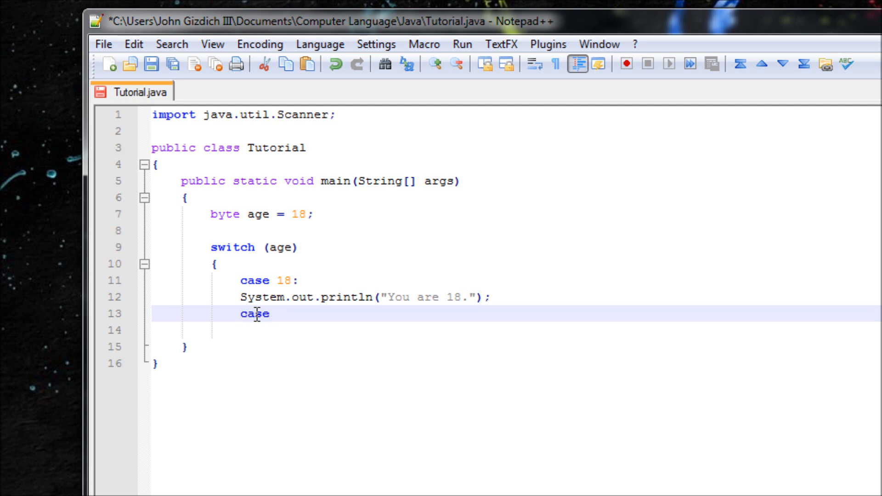
pyautogui.write('10:')
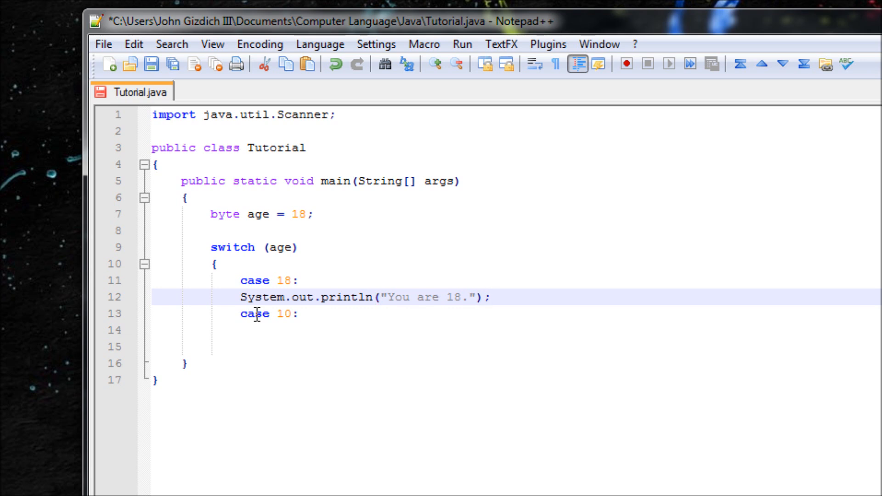
# Insert a break; line between the case 18 print line and case 10
pyautogui.press('Enter')
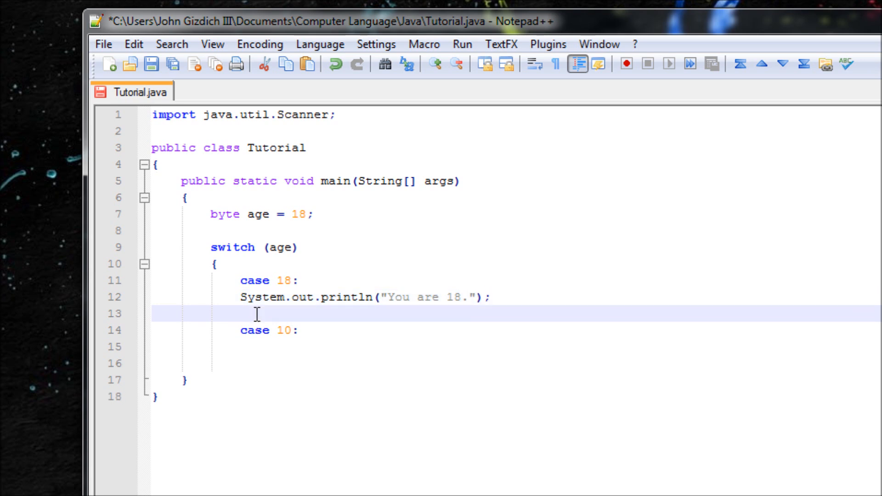
pyautogui.write('break')
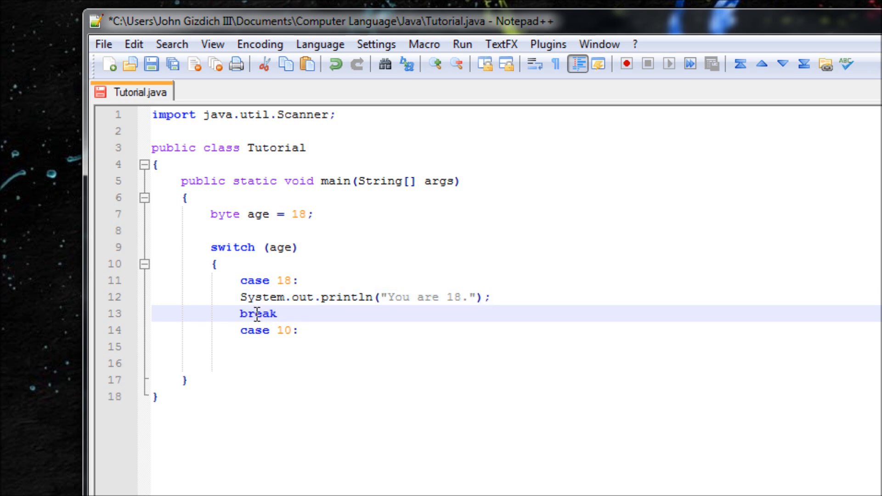
pyautogui.write(';')
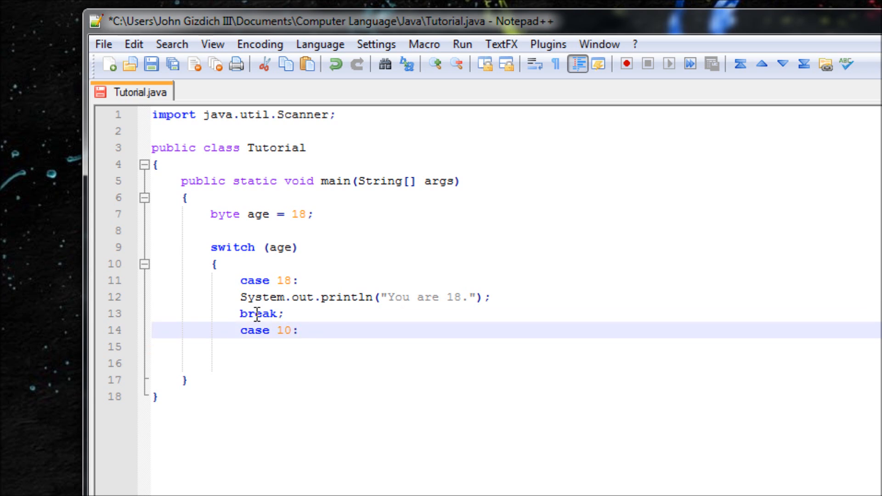
# Make case 10 print 'You are young.' followed by break;
pyautogui.press('Enter')
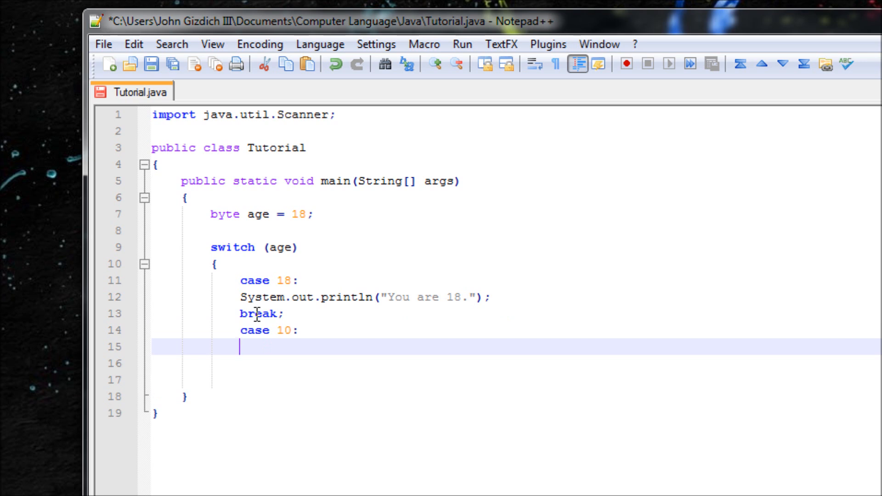
pyautogui.write('System.')
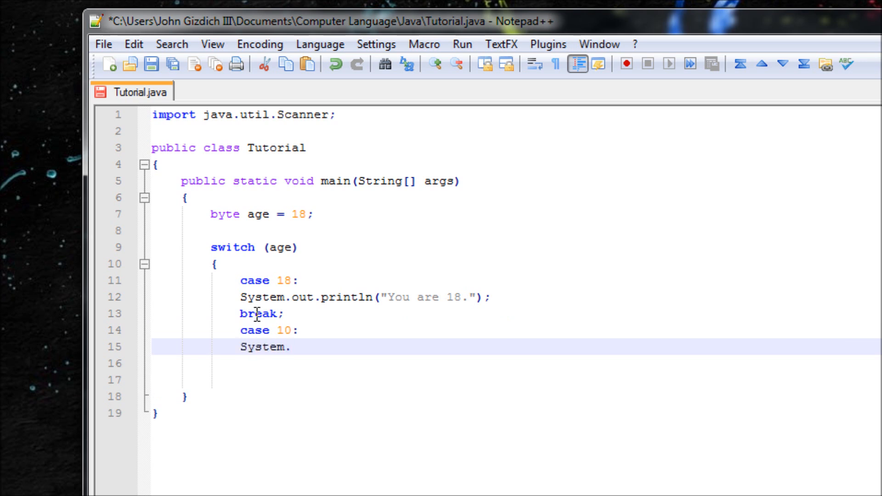
pyautogui.write('out.')
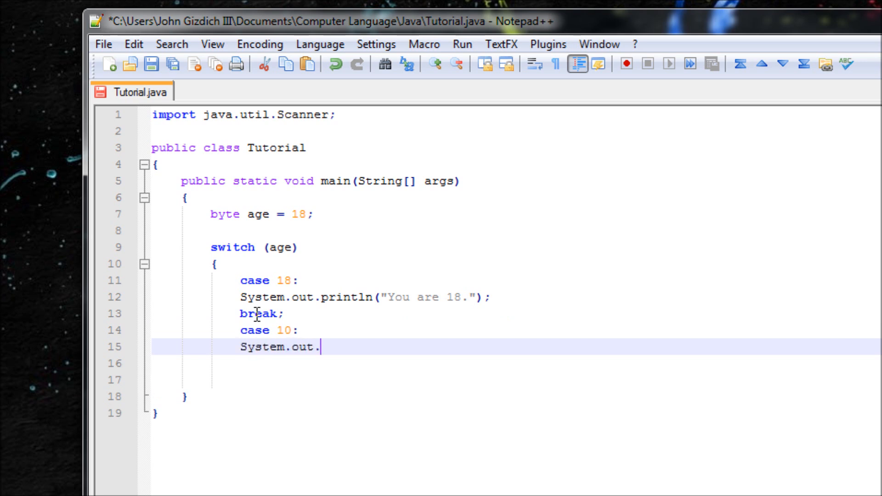
pyautogui.write('println')
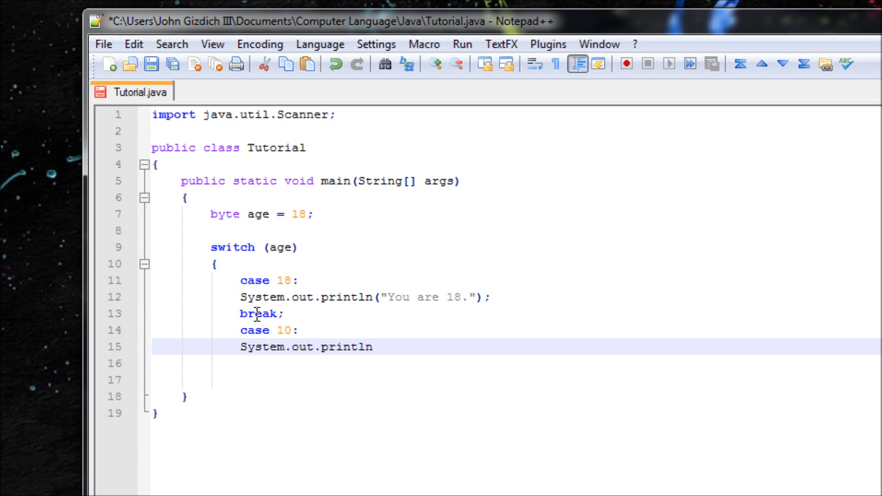
pyautogui.write('("')
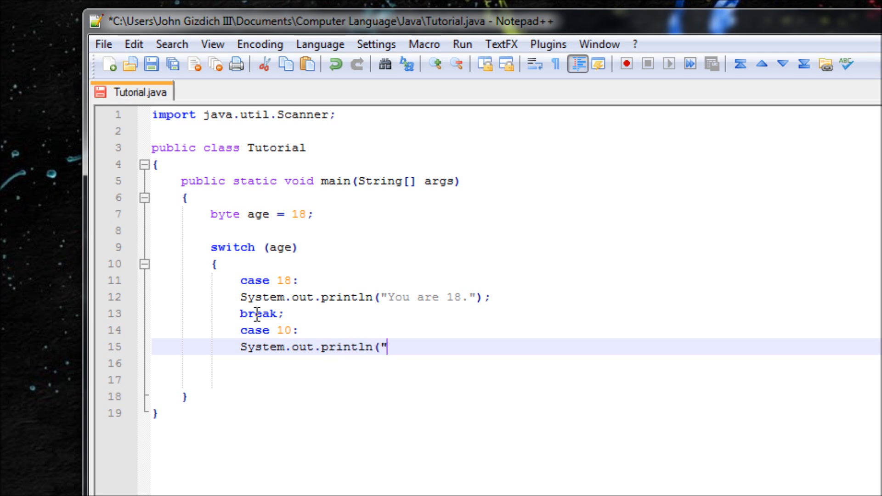
pyautogui.write('You are y')
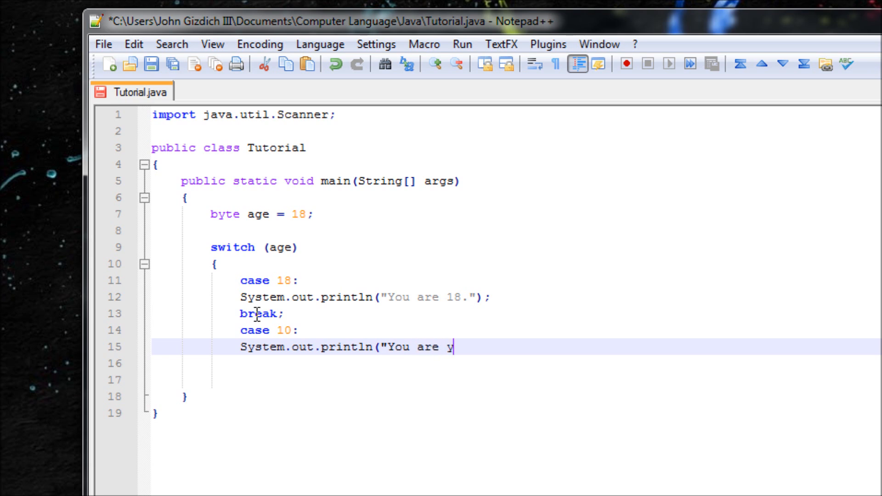
pyautogui.write('oung.");')
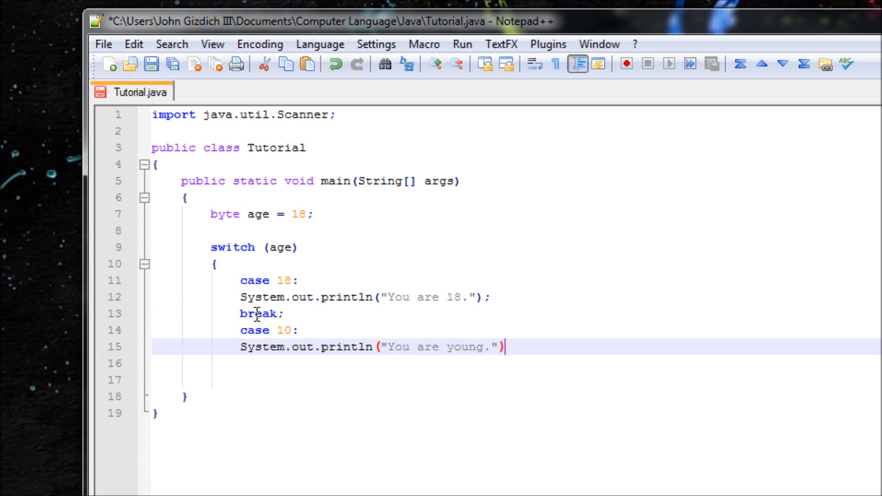
pyautogui.write(';')
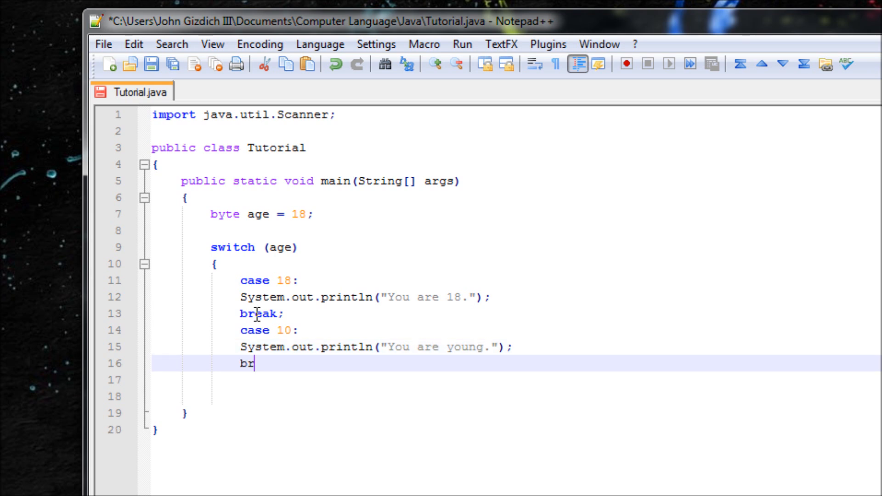
pyautogui.write('eak;')
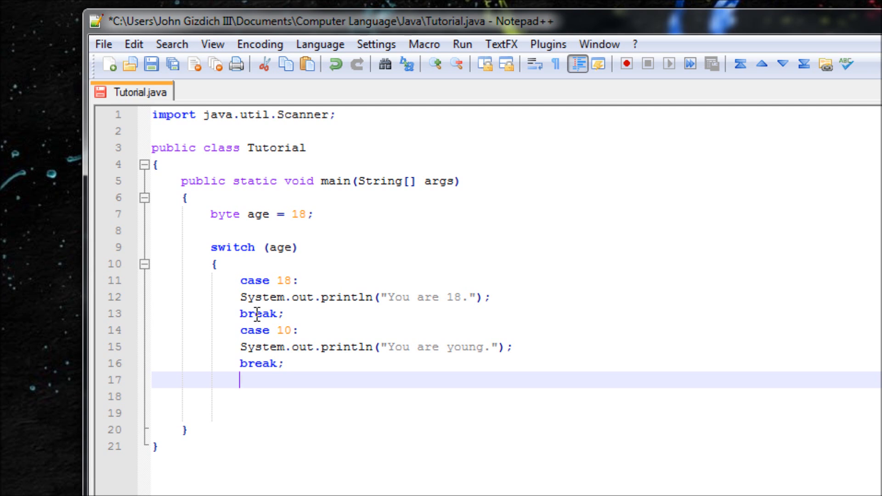
# Add default: printing 'What are you?' and close the switch with a brace
pyautogui.write('de')
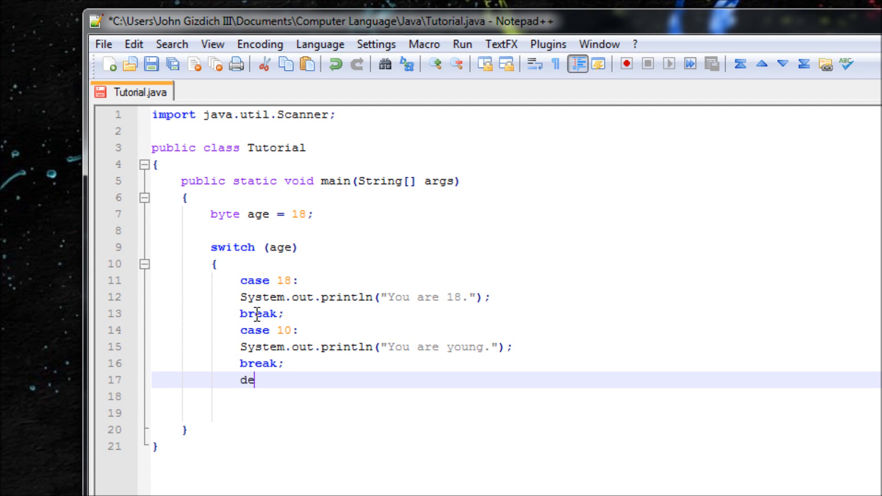
pyautogui.write('fault')
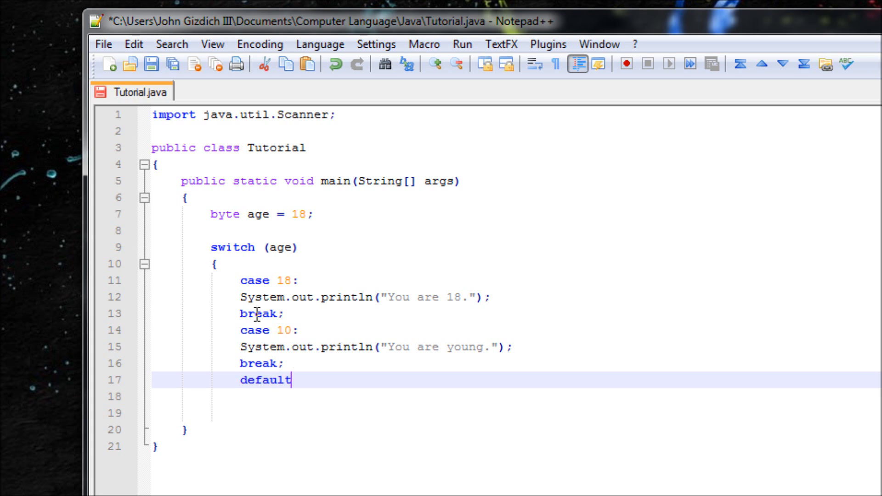
pyautogui.write(':')
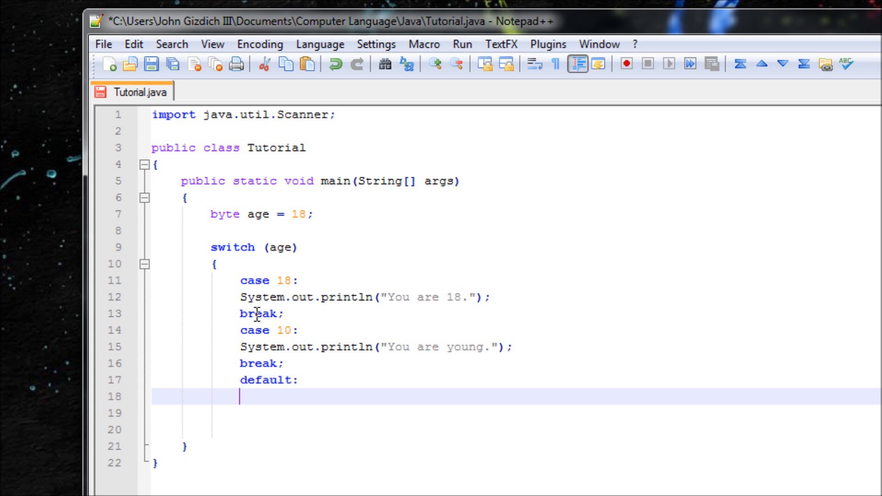
pyautogui.write('System.out.print')
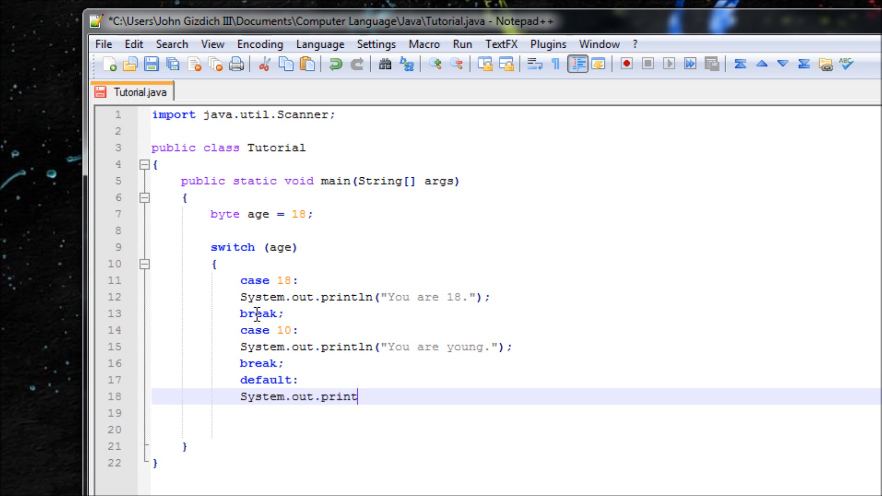
pyautogui.write('ln("Wh')
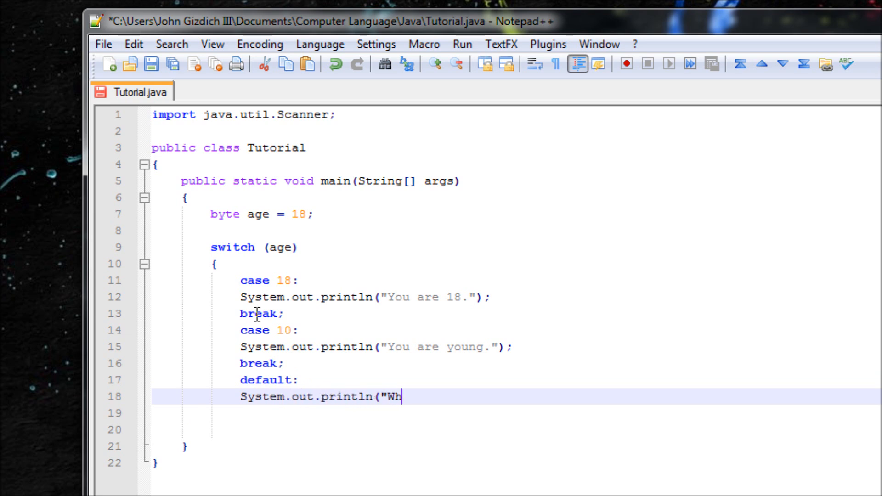
pyautogui.write('at are you?')
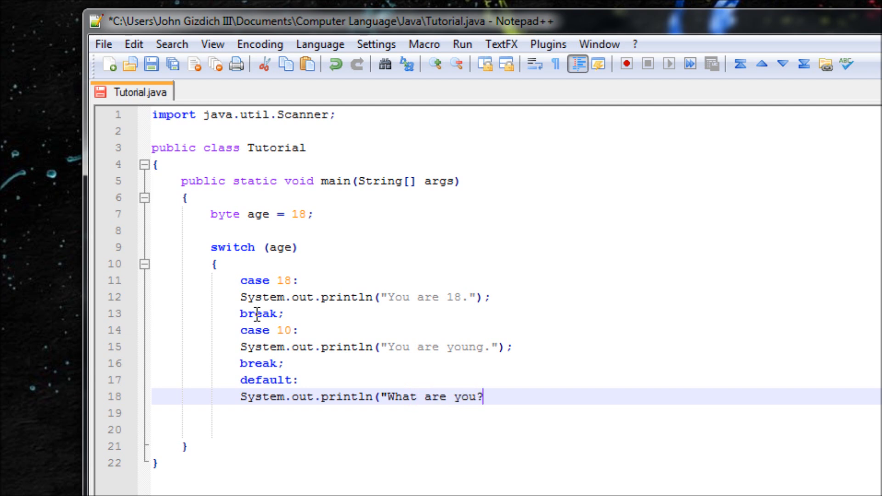
pyautogui.write('");')
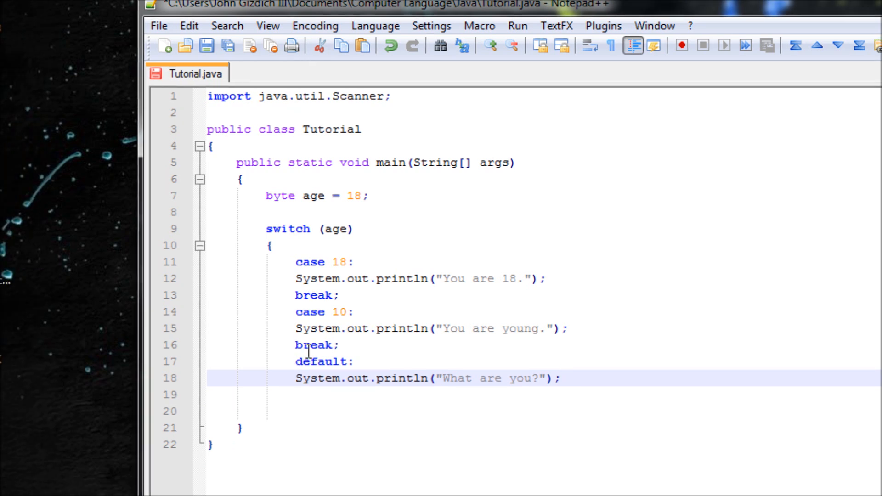
pyautogui.click(358, 261)
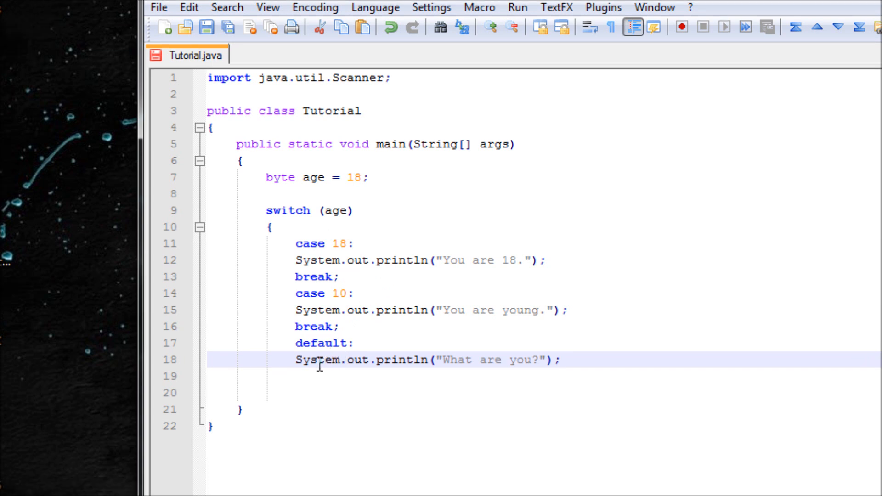
pyautogui.moveTo(572, 360)
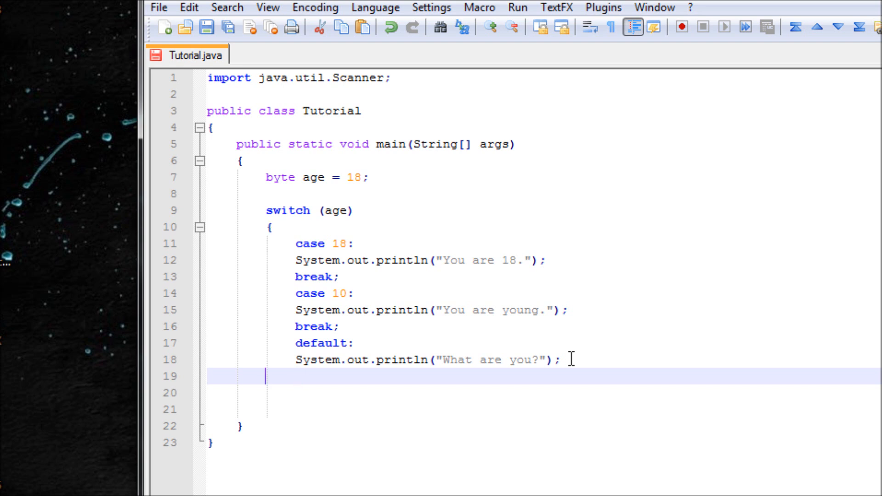
pyautogui.write('}')
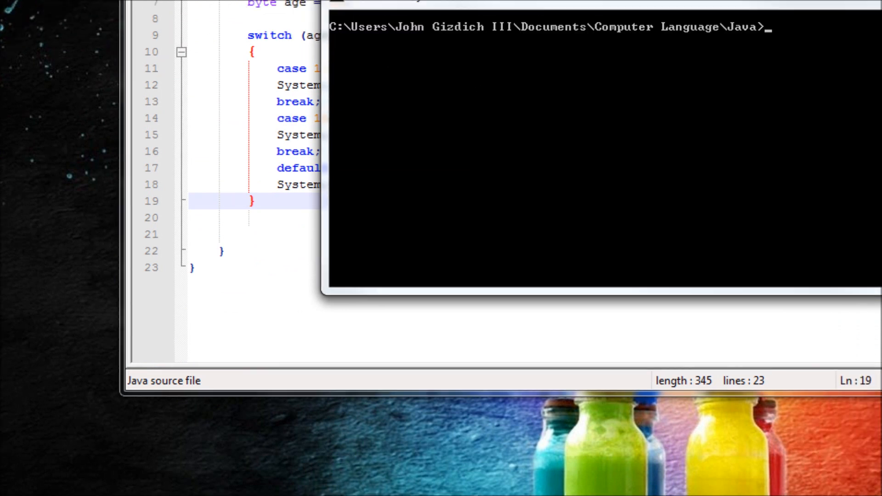
# Run javac Tutorial.java in the Command Prompt at the Java folder
pyautogui.write('javac Tutorial.java')
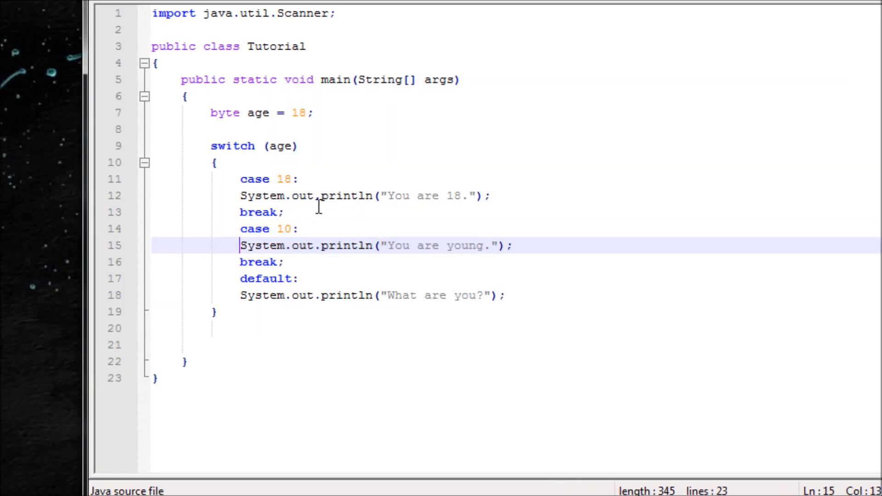
pyautogui.moveTo(336, 137)
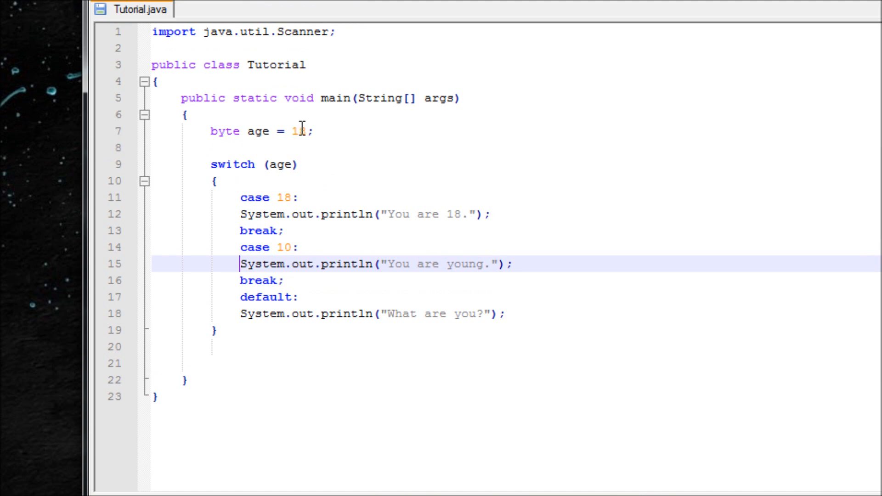
# Return to Tutorial.java in Notepad++ and retype the 8 in age = 18
pyautogui.write('8')
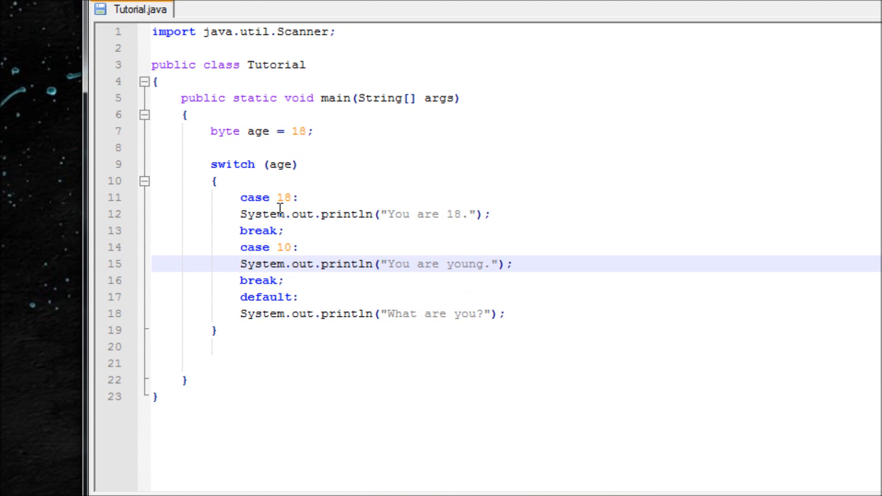
pyautogui.moveTo(468, 200)
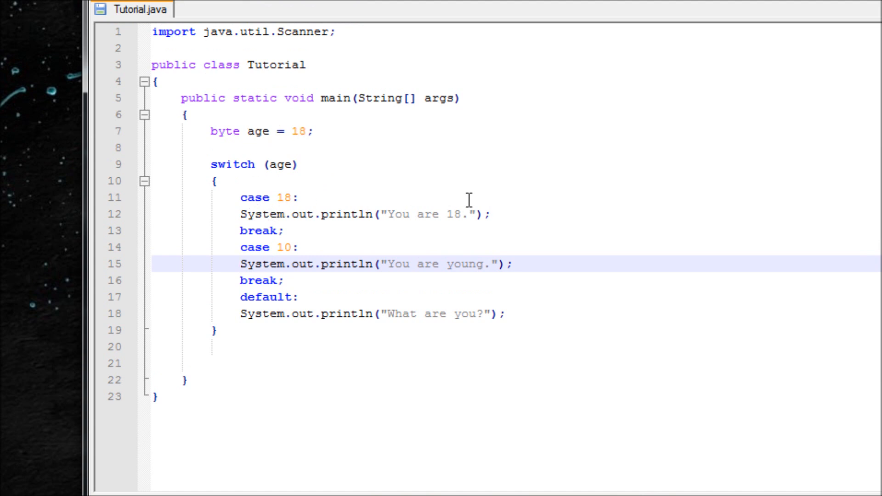
pyautogui.moveTo(248, 206)
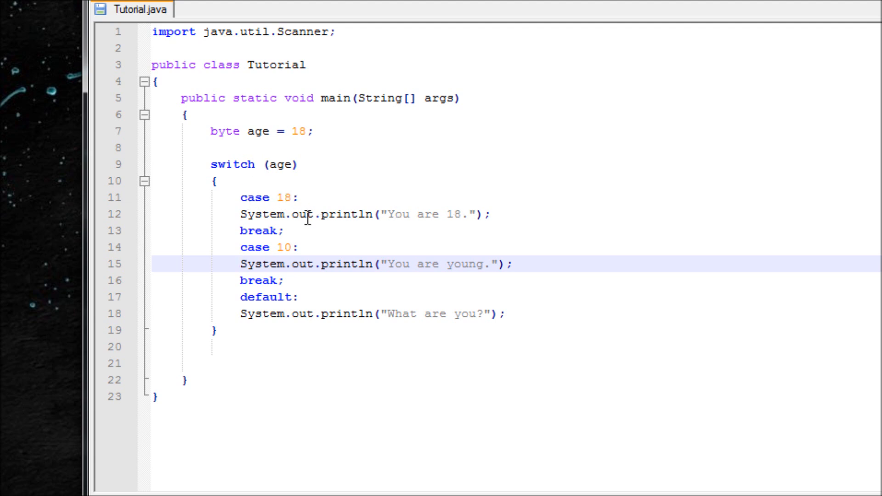
pyautogui.moveTo(460, 335)
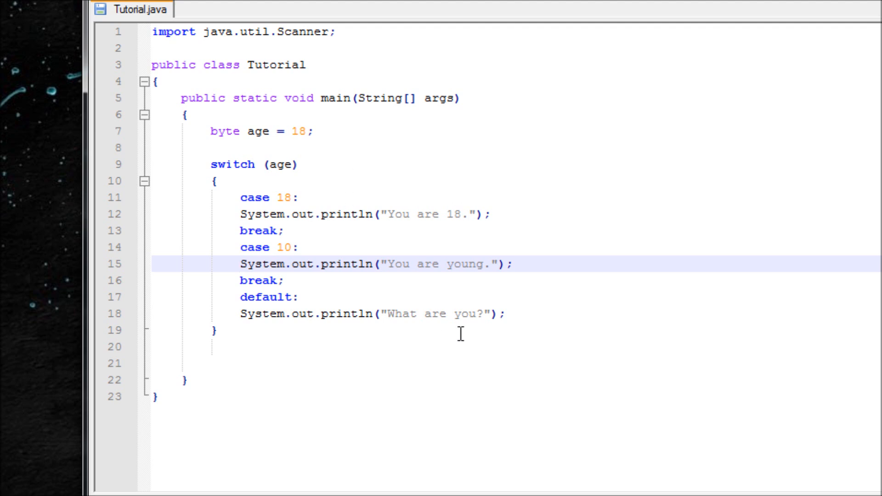
pyautogui.moveTo(240, 124)
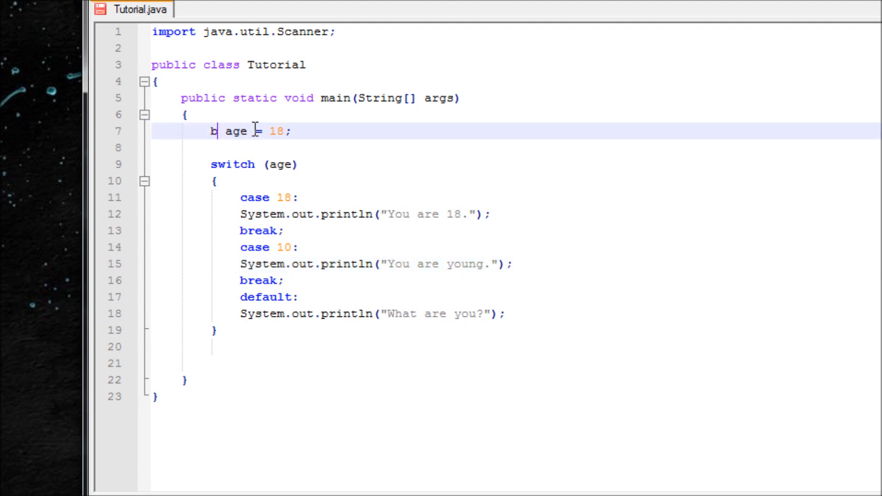
# Change the declaration to char name = 'z'; and relabel the cases 'f' and 'z'
pyautogui.write('har')
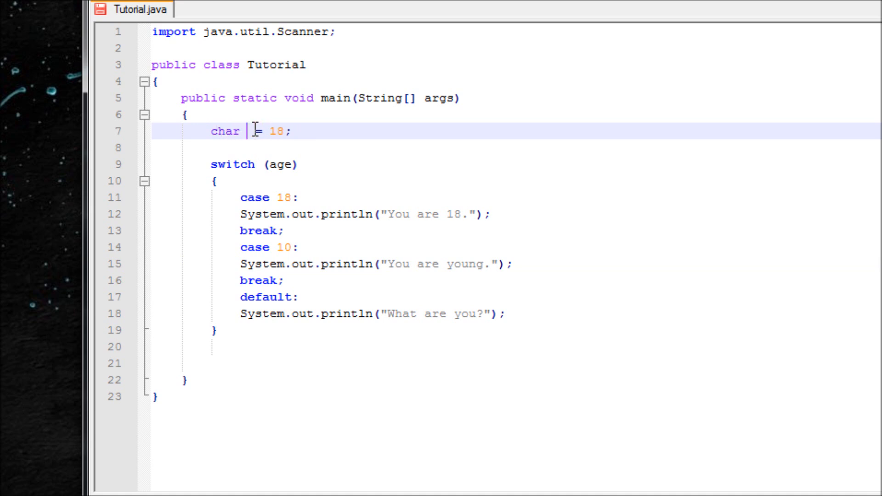
pyautogui.write('name')
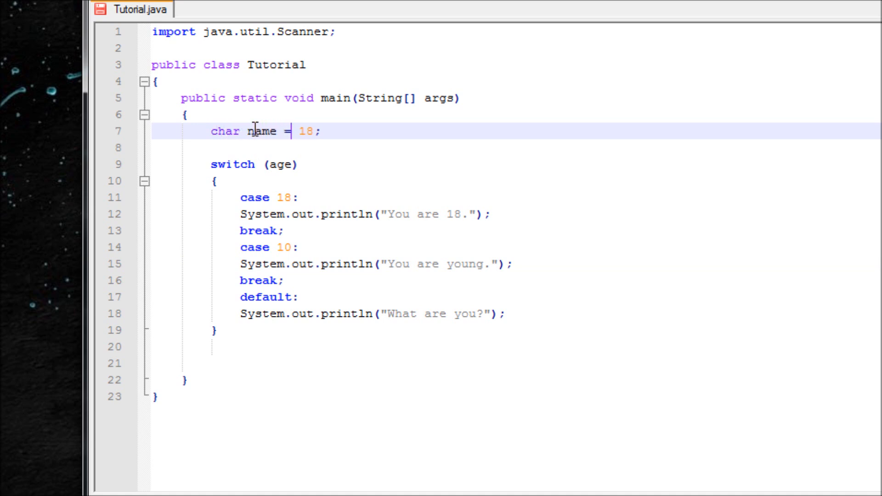
pyautogui.press('BackSpace')
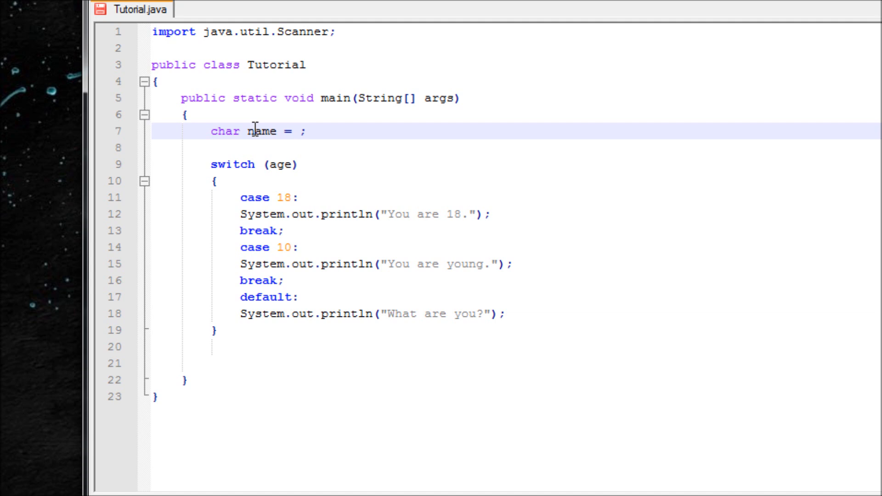
pyautogui.write("'")
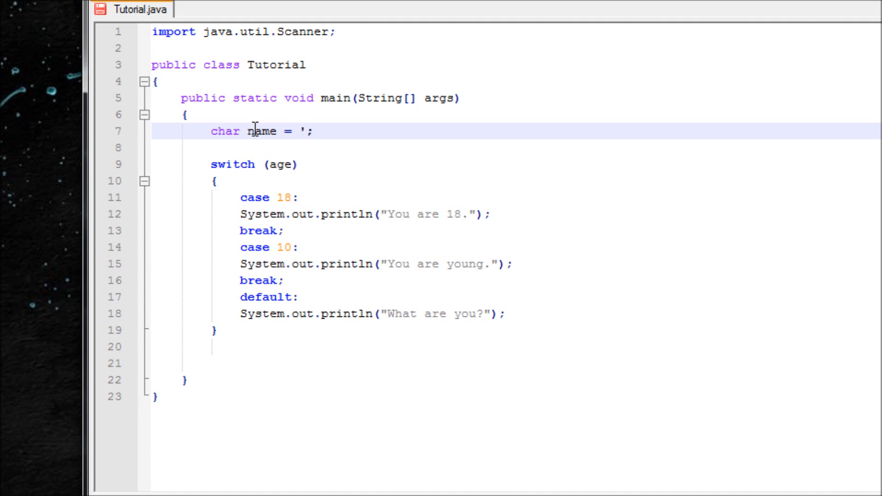
pyautogui.write("z';")
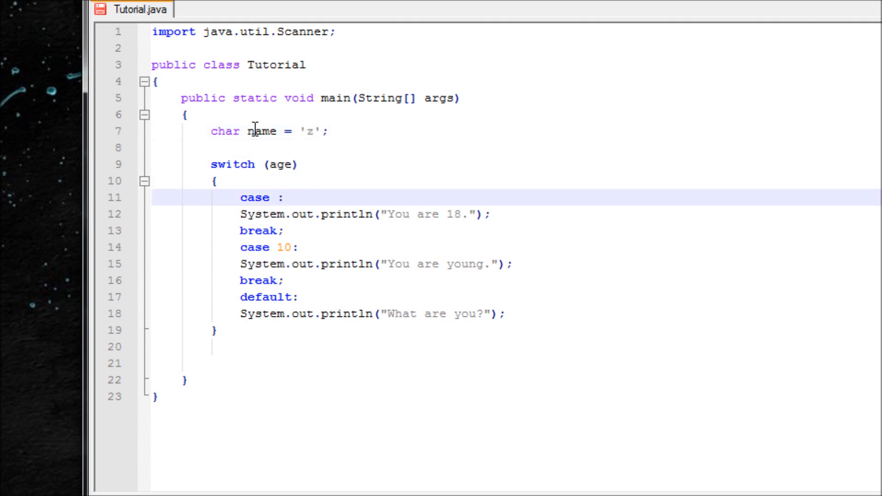
pyautogui.write("'f")
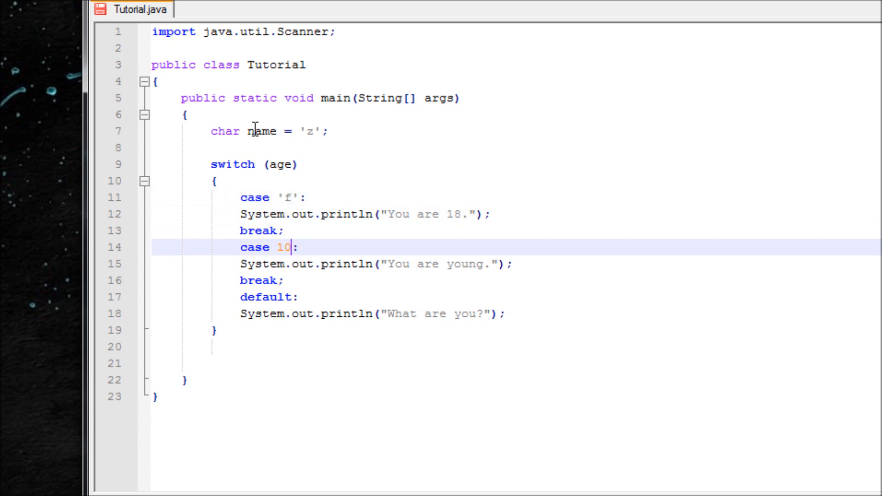
pyautogui.write("'z'")
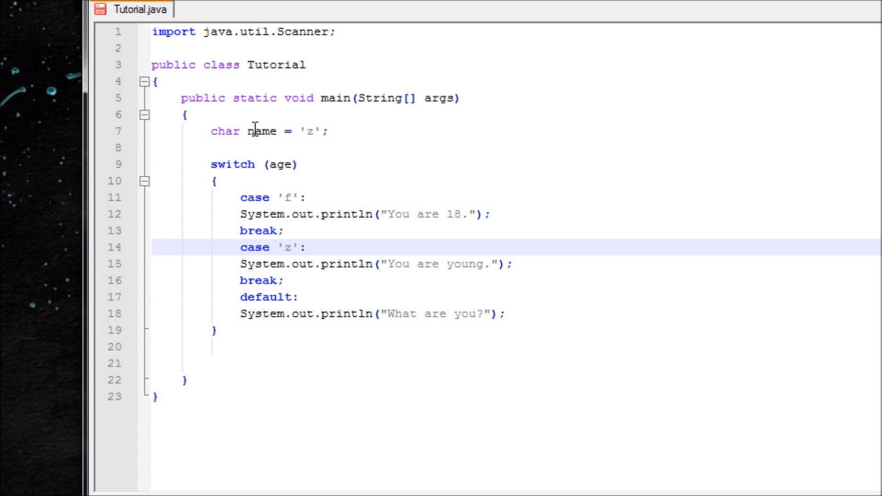
pyautogui.moveTo(364, 250)
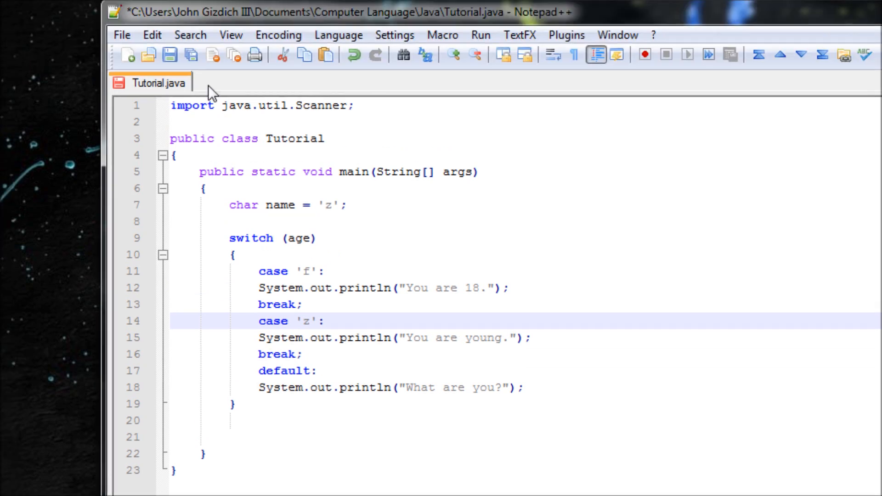
# Replace age with name in the switch header
pyautogui.scroll(-3)
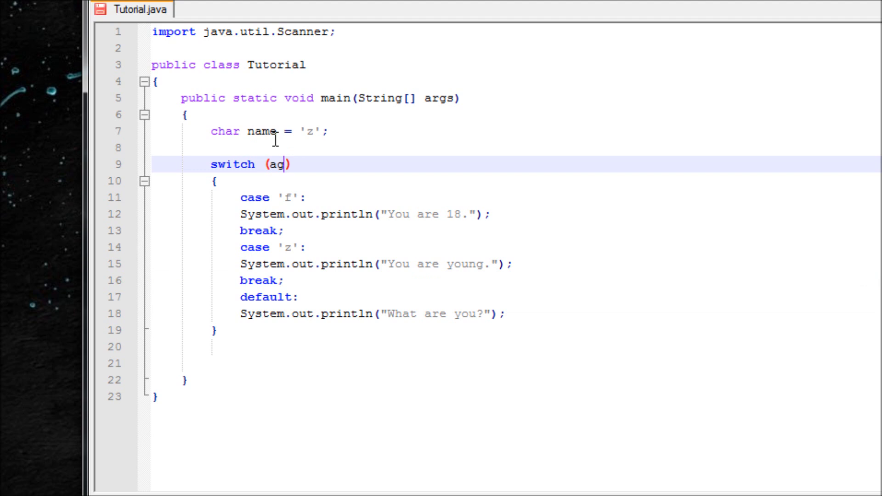
pyautogui.write('name')
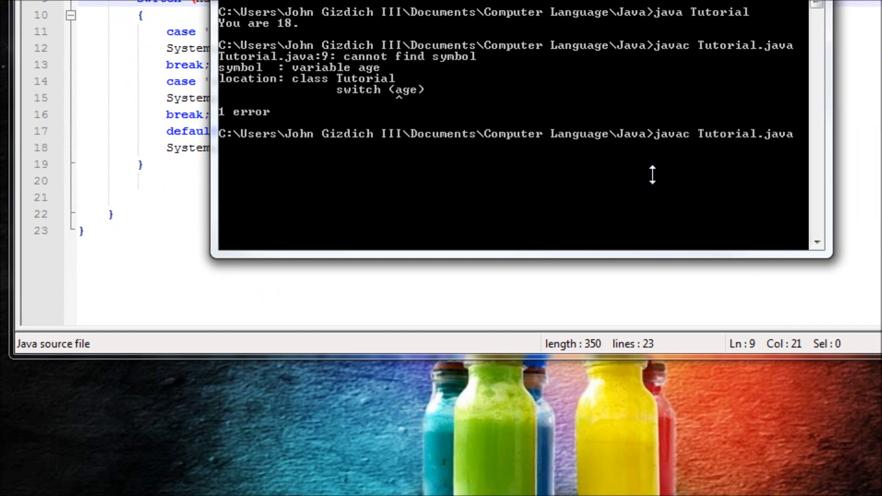
# Run the Tutorial program again with java Tutorial in the console
pyautogui.write('java Tutorial')
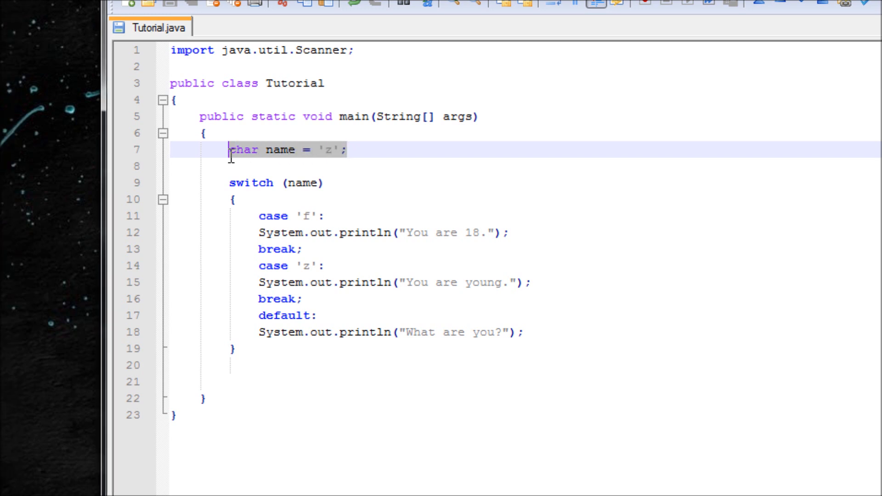
# Replace the char name declaration with byte age and Scanner kb = new Scanner(System.in)
pyautogui.click(375, 166)
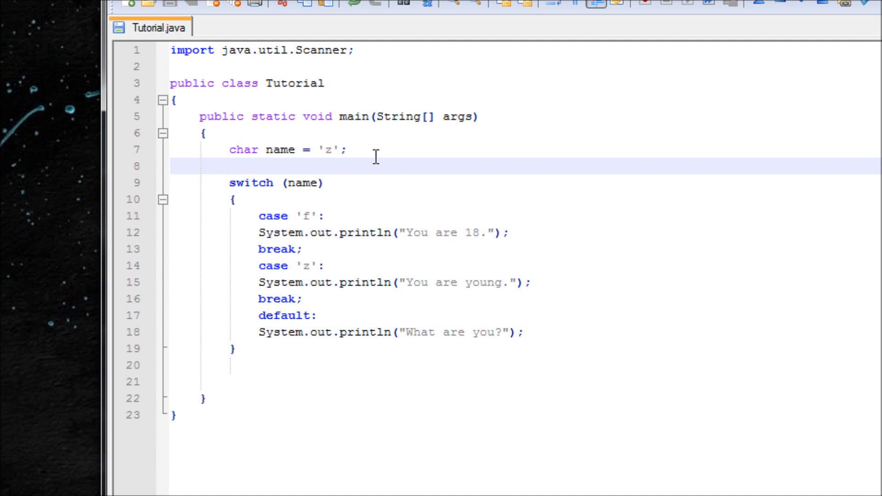
pyautogui.click(244, 150)
pyautogui.write('b')
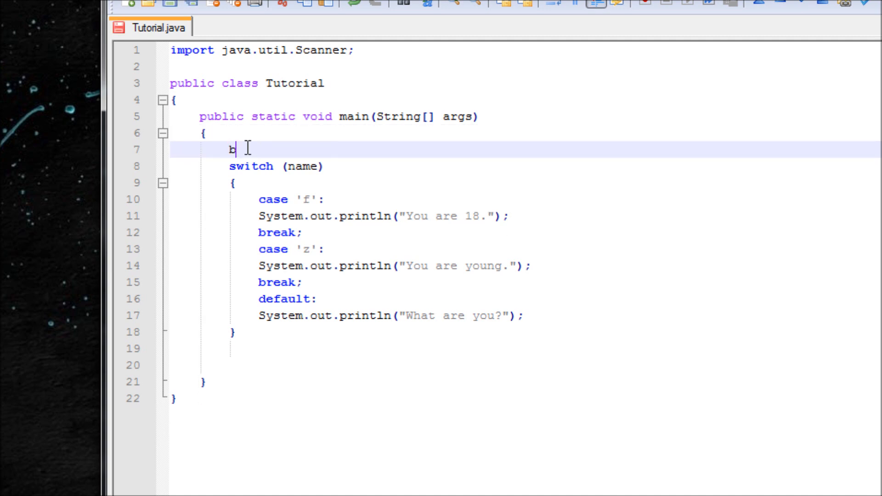
pyautogui.write('yte age;')
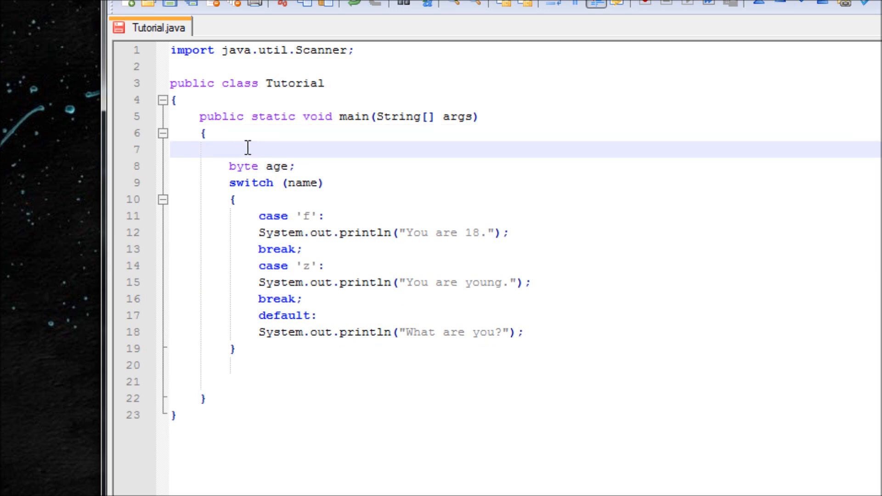
pyautogui.write('s')
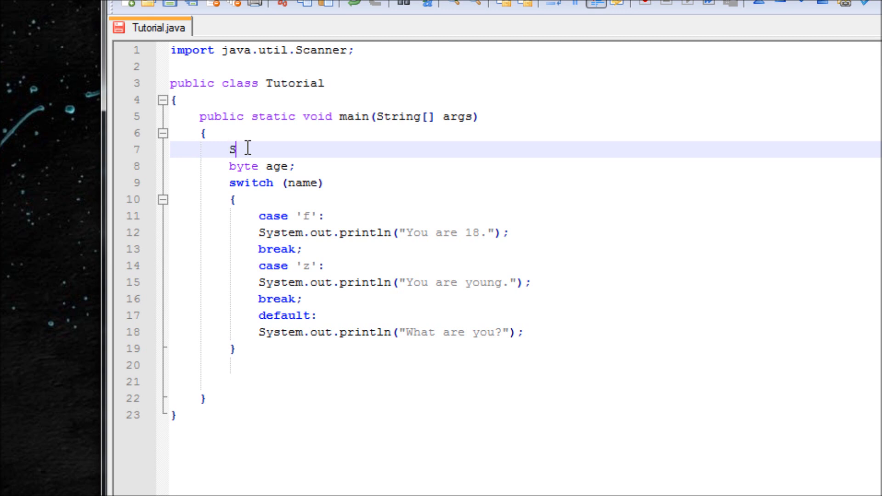
pyautogui.write('canner k')
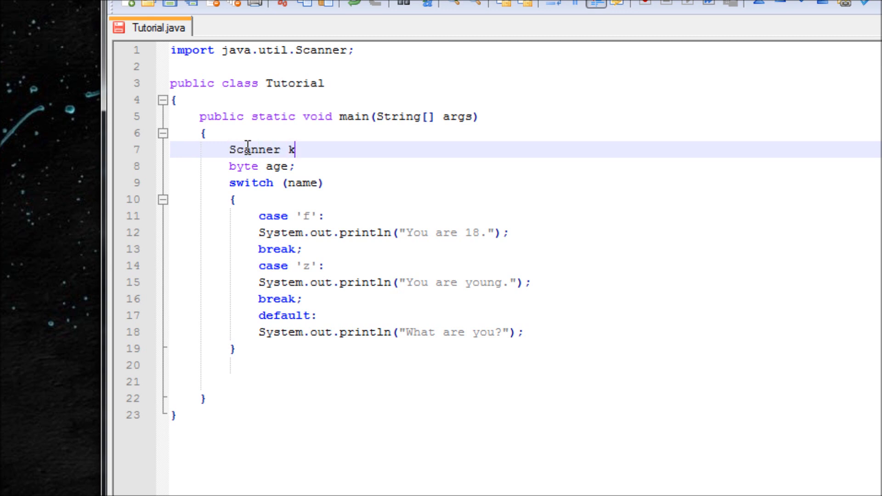
pyautogui.write('b =')
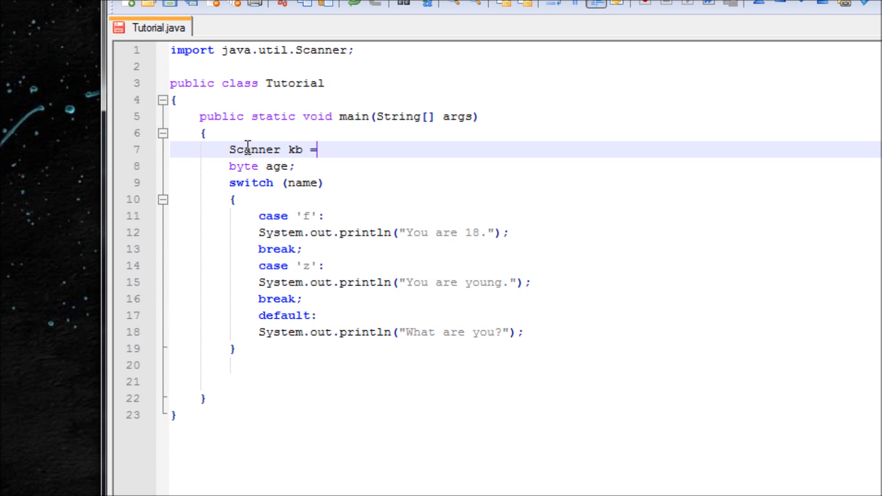
pyautogui.write('new Scanne')
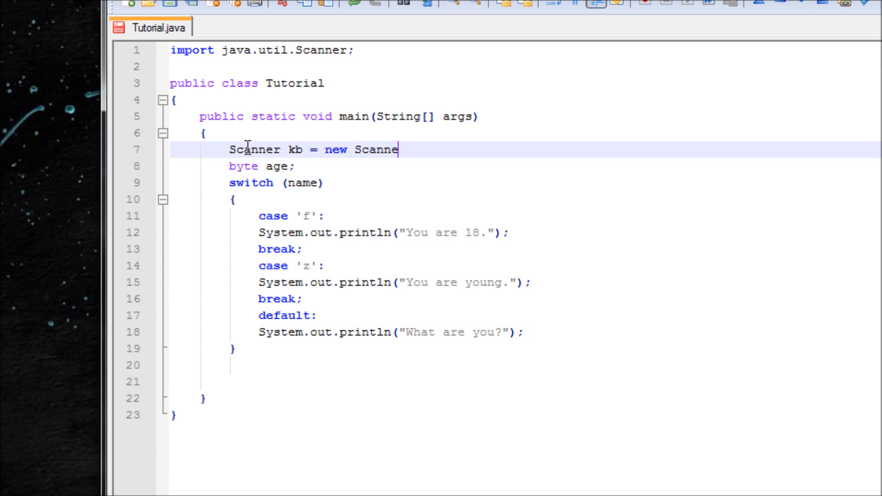
pyautogui.write('9')
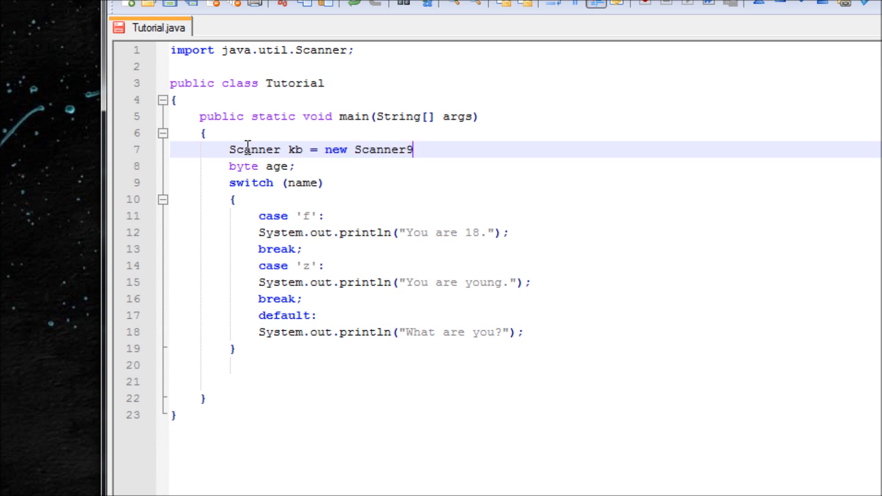
pyautogui.write('(Sy')
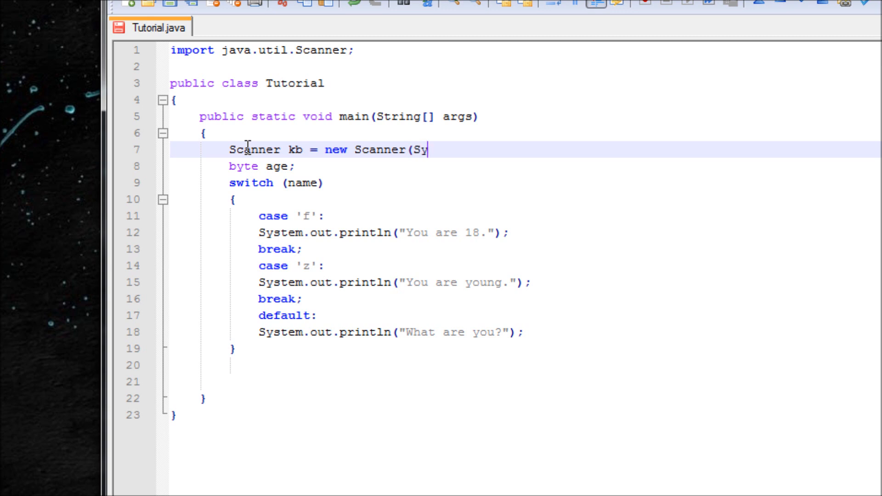
pyautogui.write('stem.in);')
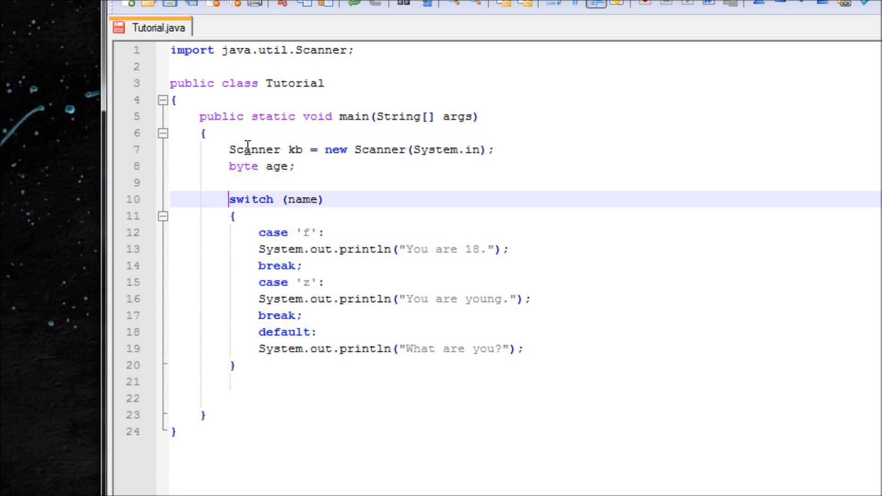
# Make the switch test age again, with case labels 18 and 10
pyautogui.press('Backspace')
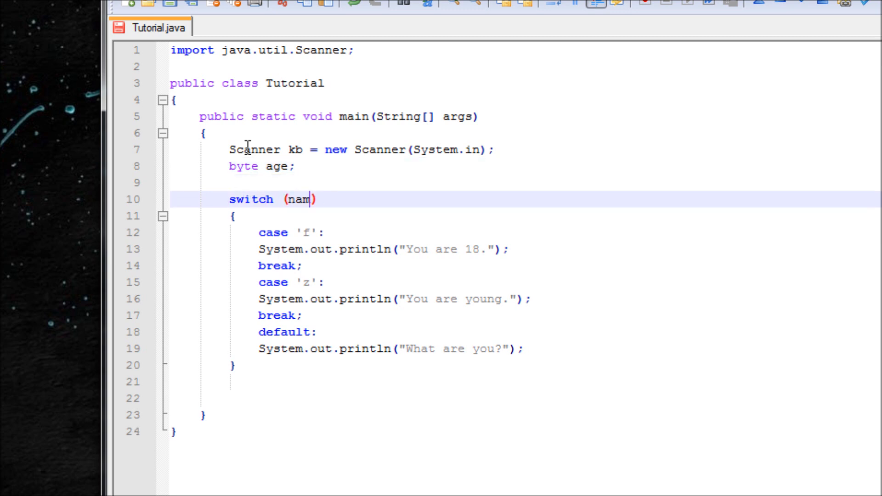
pyautogui.write('age')
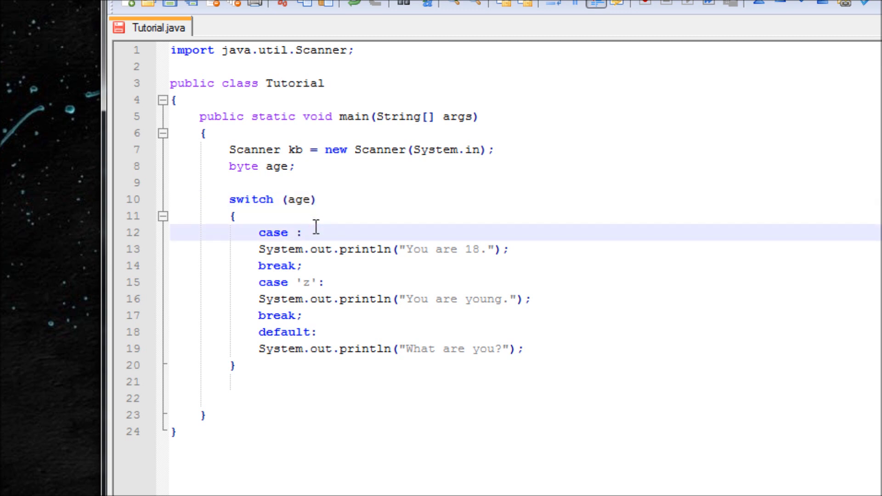
pyautogui.write('18')
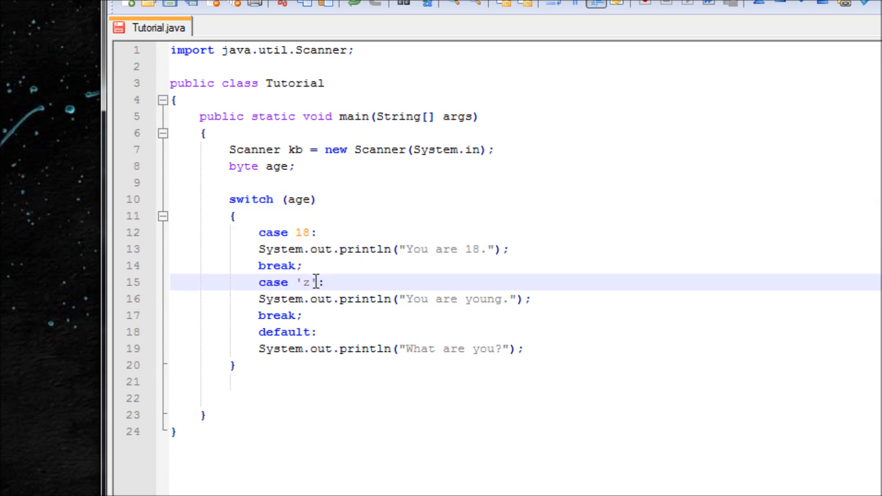
pyautogui.write('10')
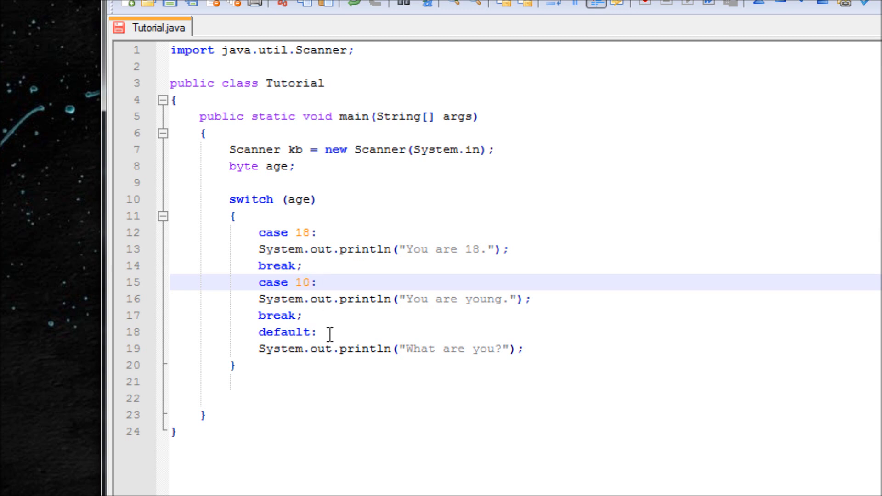
pyautogui.moveTo(343, 128)
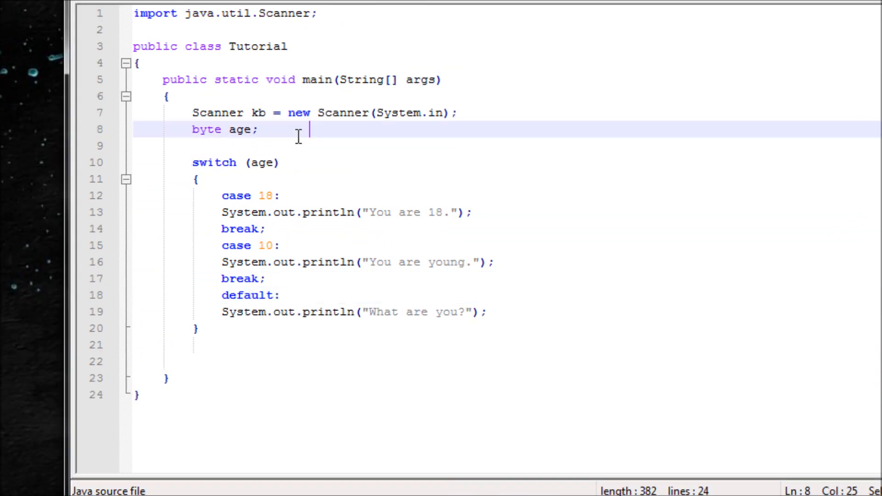
# Add a System.out.println("How old are you?") prompt line above the switch
pyautogui.press('Enter')
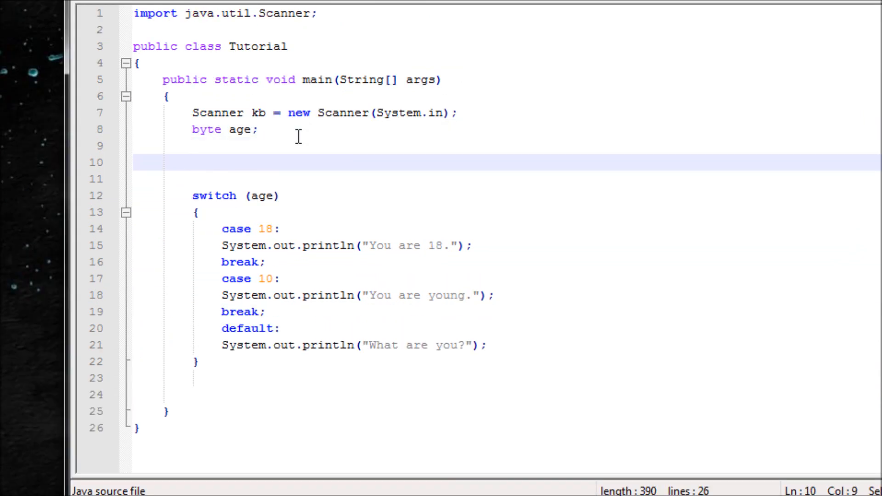
pyautogui.write('Syste')
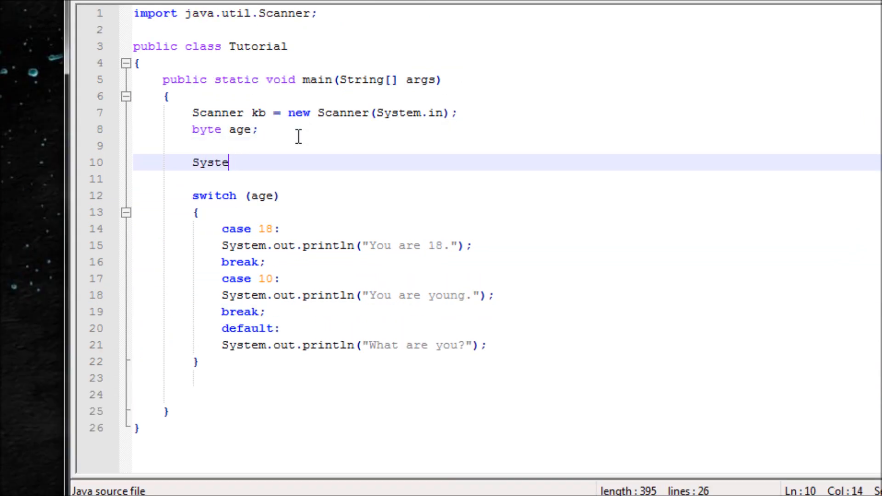
pyautogui.write('m.out.')
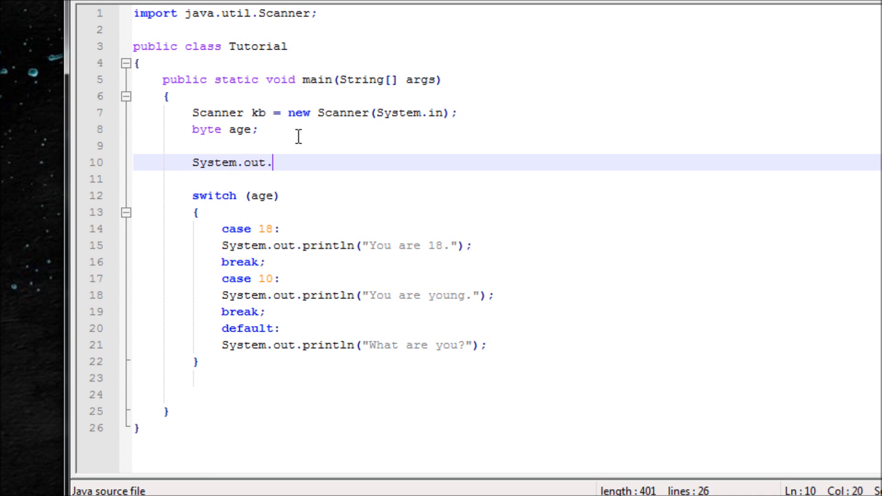
pyautogui.write('println')
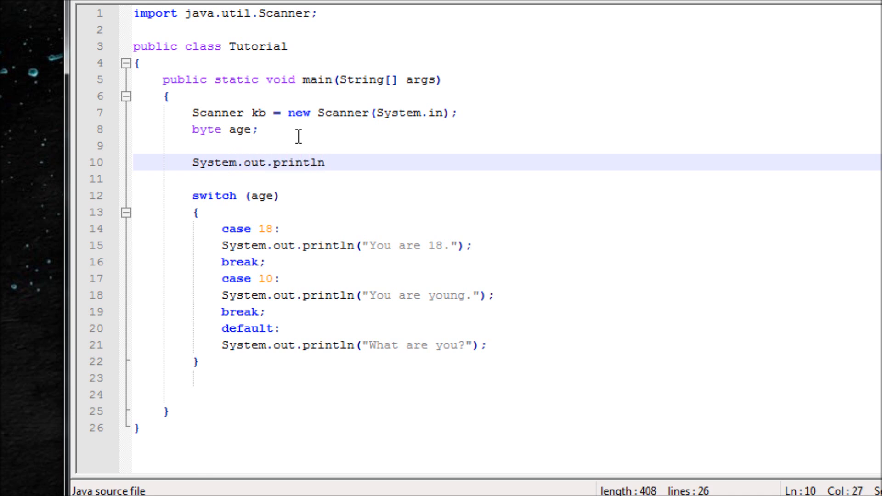
pyautogui.write('("')
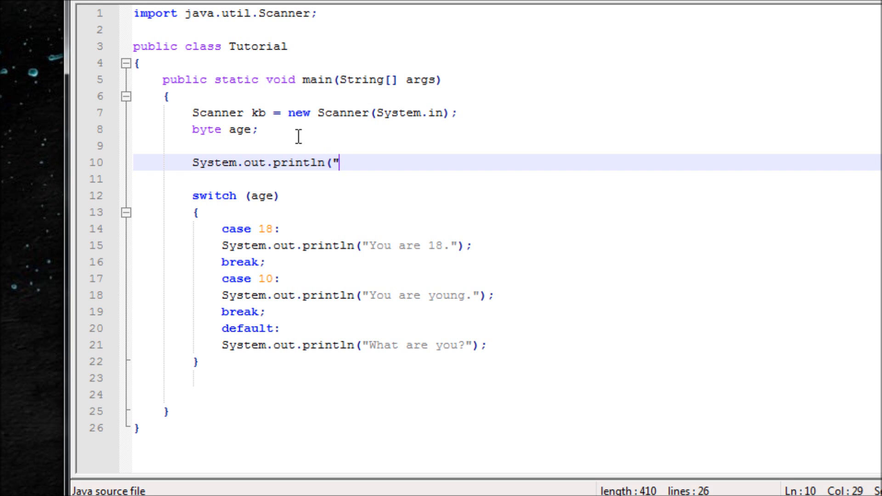
pyautogui.write('How ar')
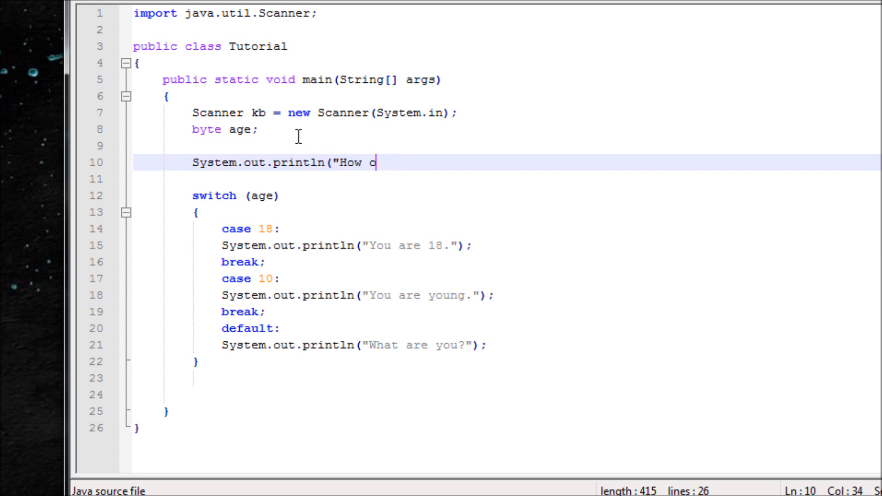
pyautogui.write('ld are you? ");')
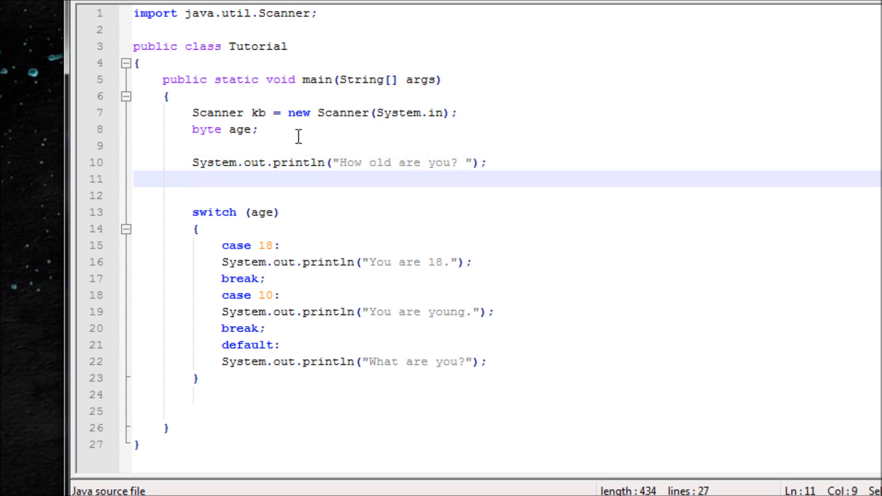
# Read the answer with age = kb.nextByte(); before the switch
pyautogui.write('a')
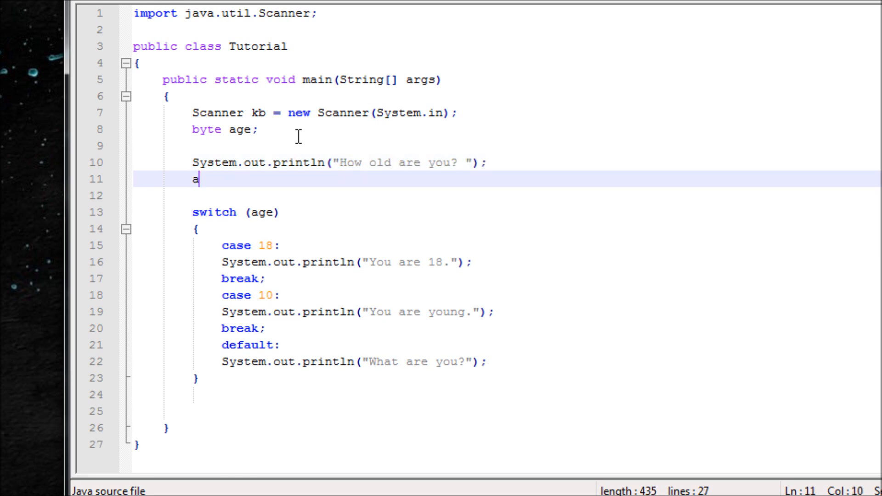
pyautogui.write('ge =')
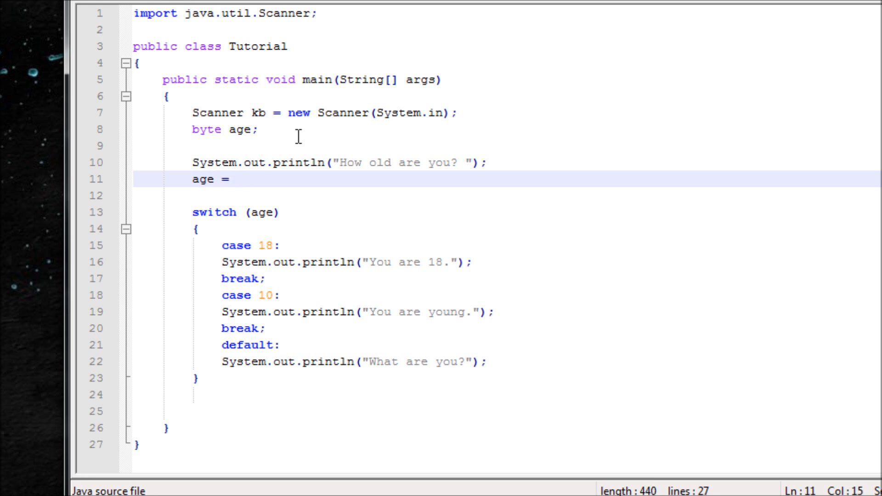
pyautogui.write('kb.next')
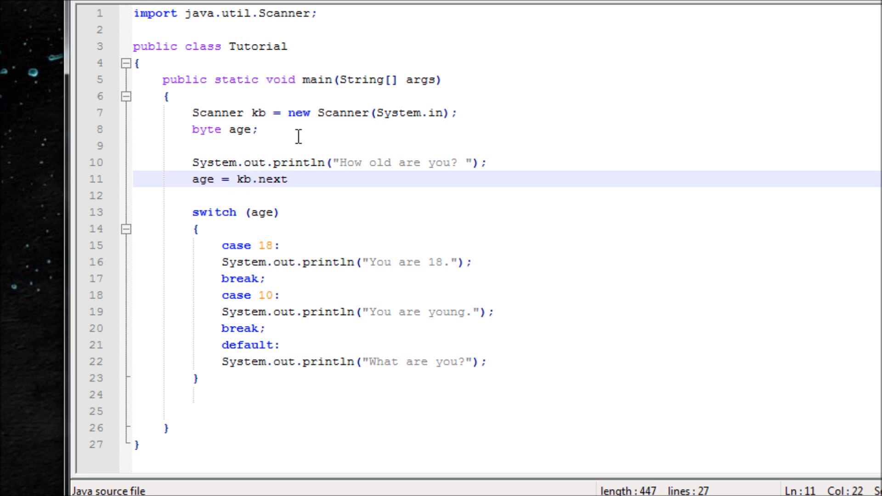
pyautogui.write('Byte')
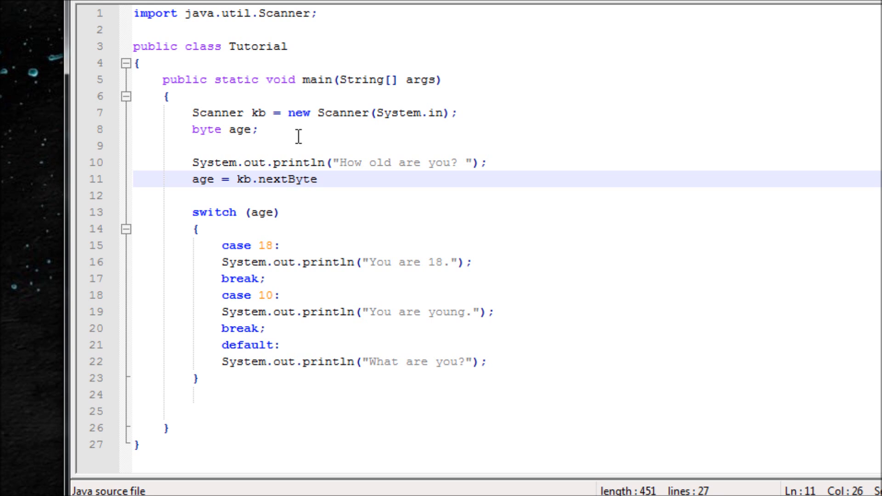
pyautogui.write('()')
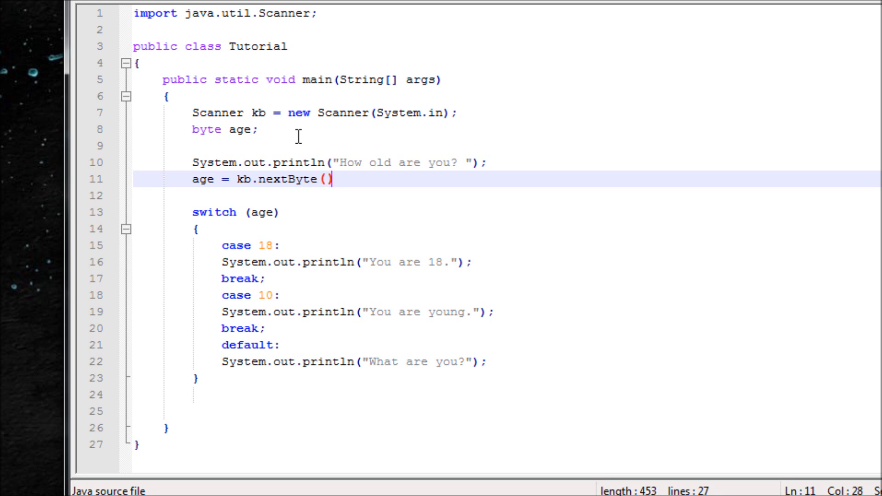
pyautogui.write(';')
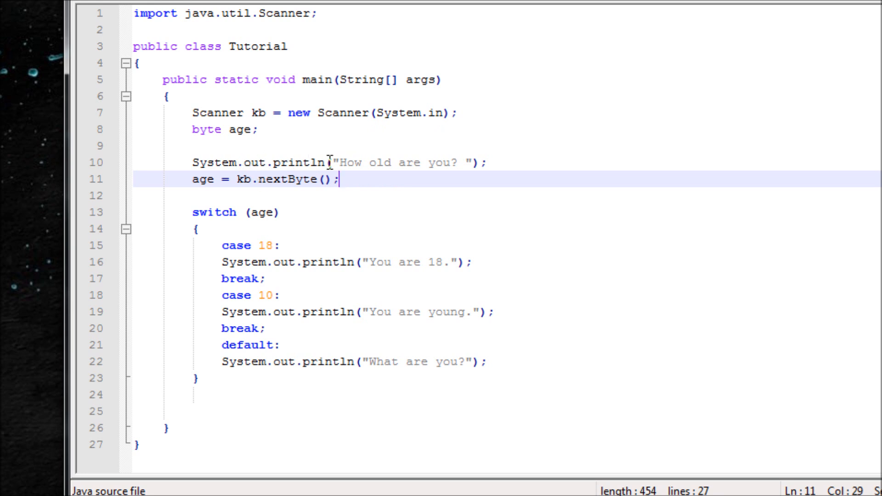
pyautogui.moveTo(230, 190)
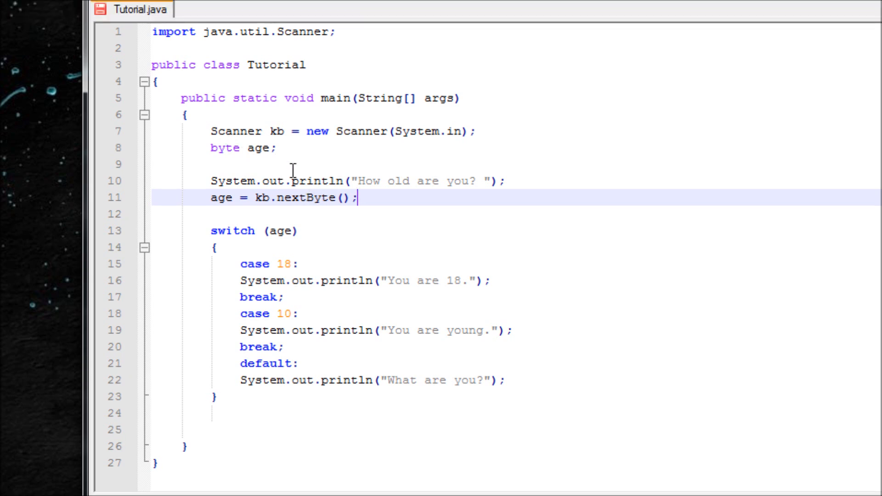
pyautogui.moveTo(391, 196)
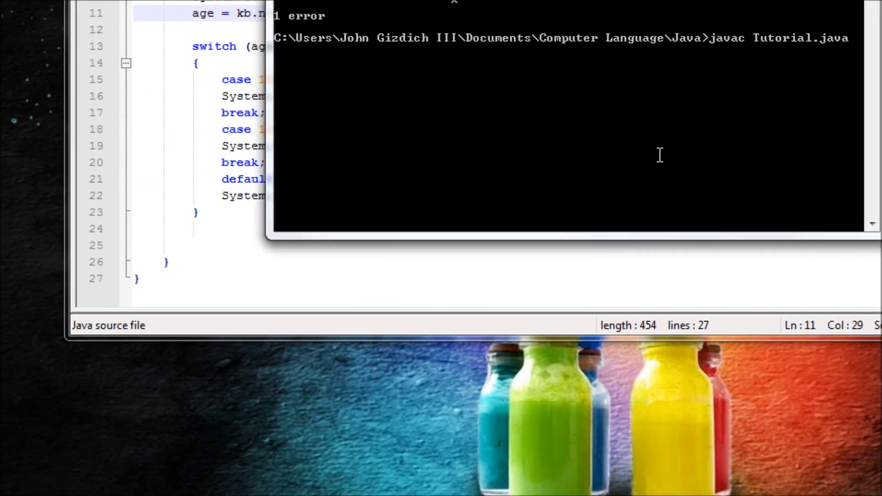
# Run java Tutorial and enter 17 at the age prompt
pyautogui.write('java Tutorial')
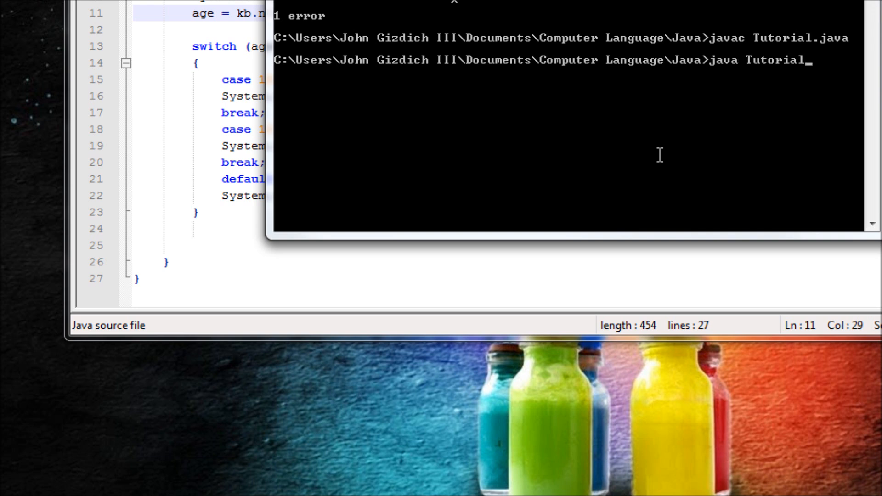
pyautogui.press('Enter')
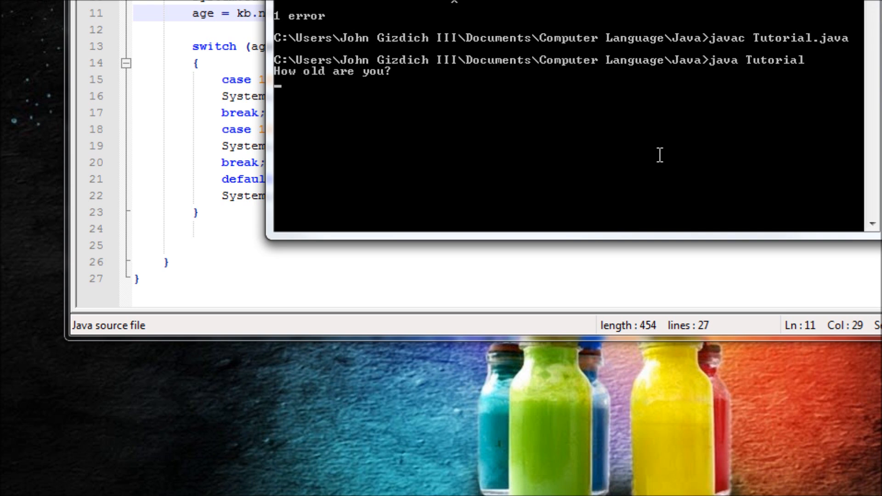
pyautogui.write('17')
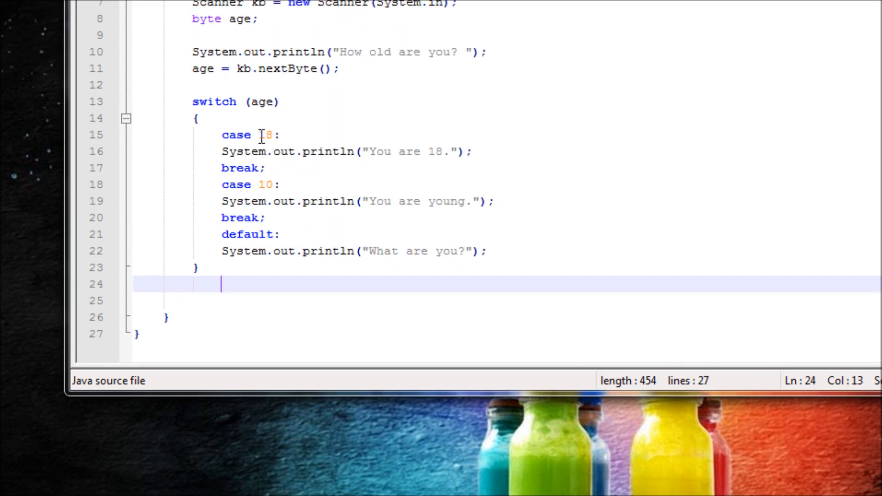
pyautogui.moveTo(253, 135)
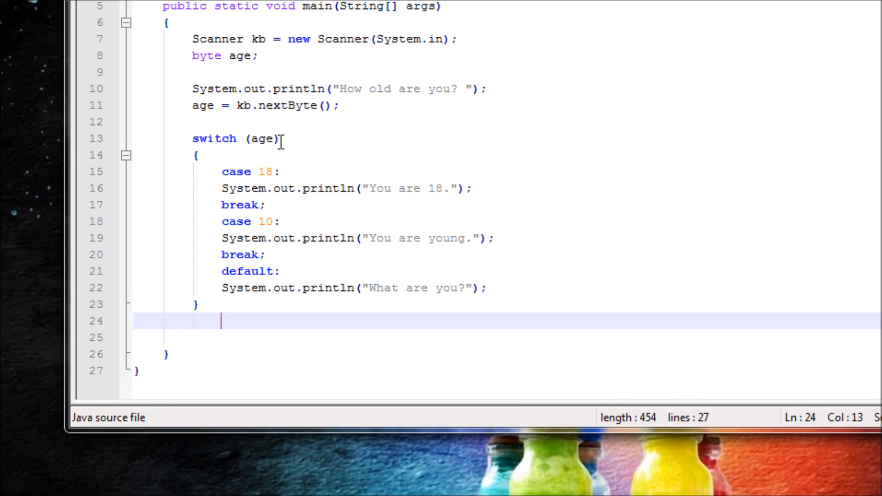
pyautogui.moveTo(324, 254)
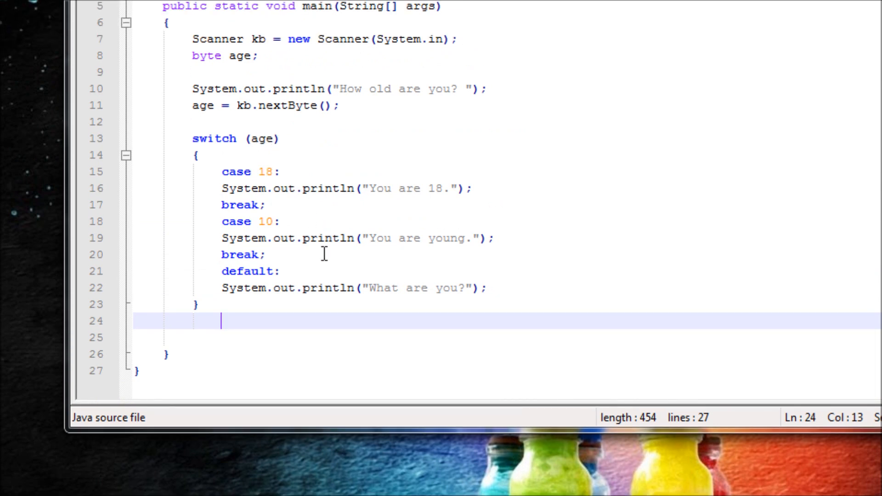
pyautogui.moveTo(475, 287)
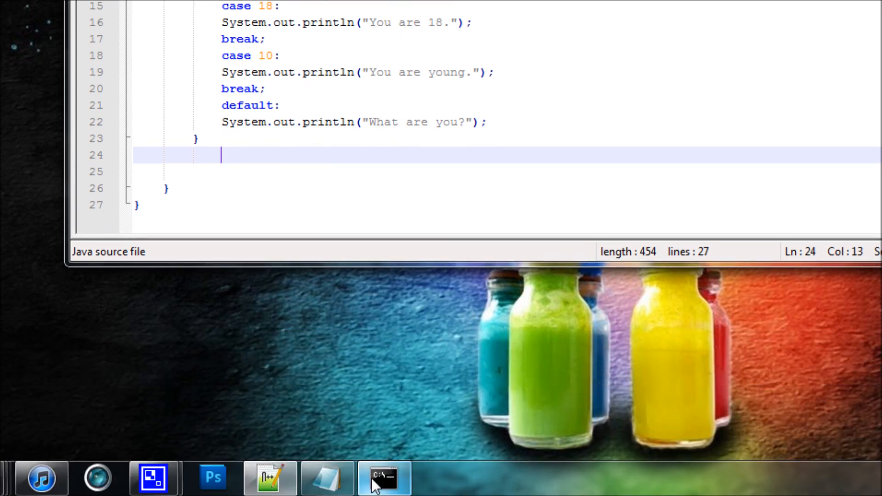
# Bring Command Prompt to the front to see "What are you?" for age 17
pyautogui.click(382, 477)
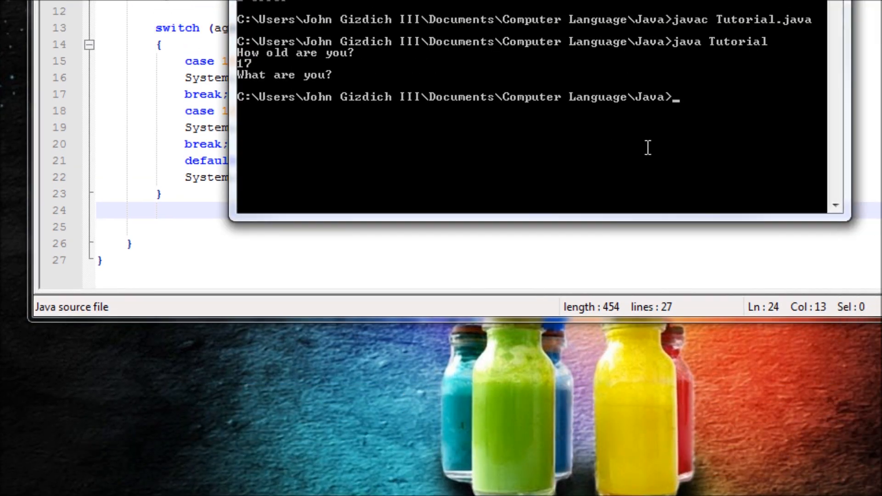